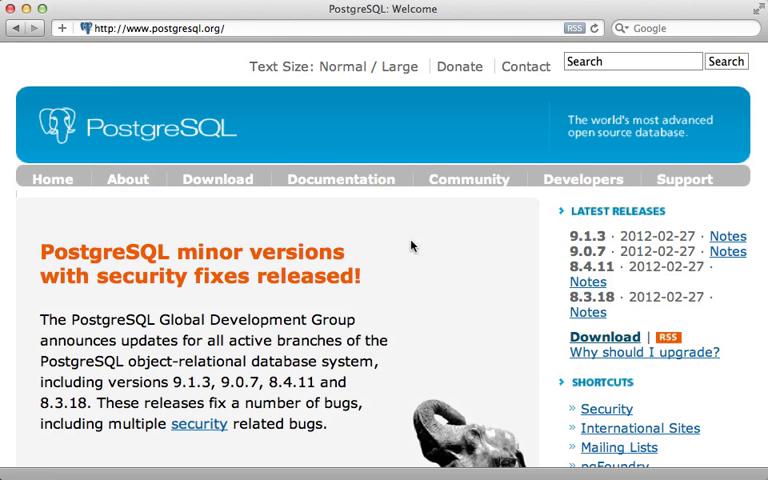
mouse_move(125, 152)
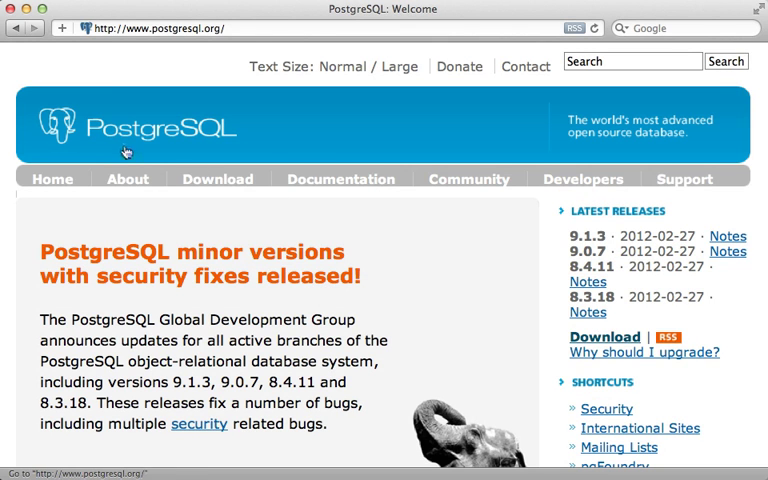
mouse_move(259, 207)
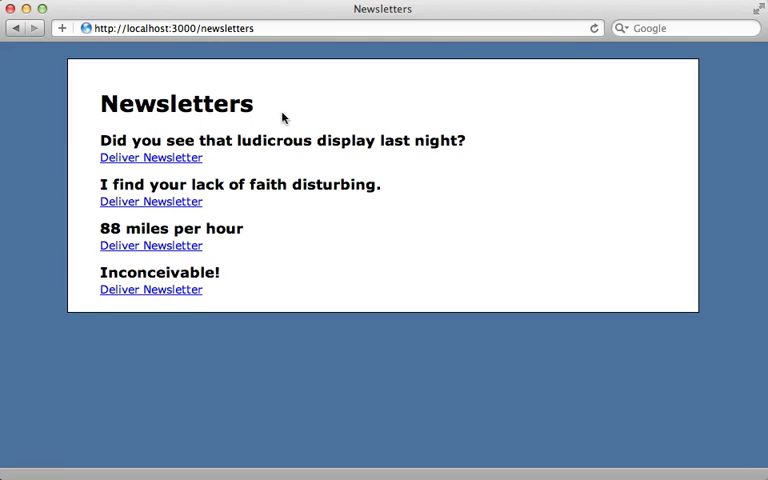
mouse_move(223, 301)
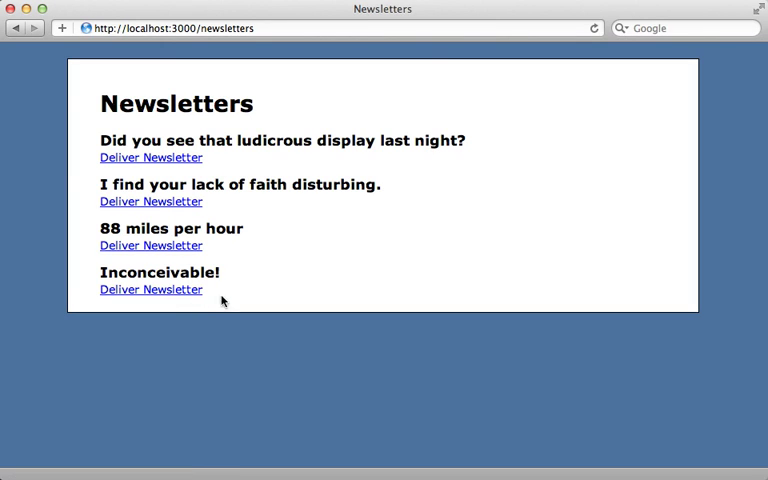
mouse_move(150, 157)
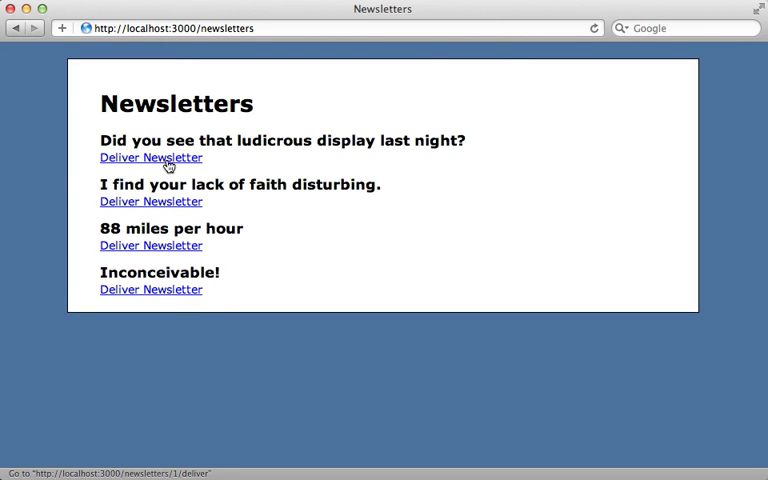
Step: Deliver the 'Did you see that ludicrous display last night?' newsletter and wait for the reload
click(150, 157)
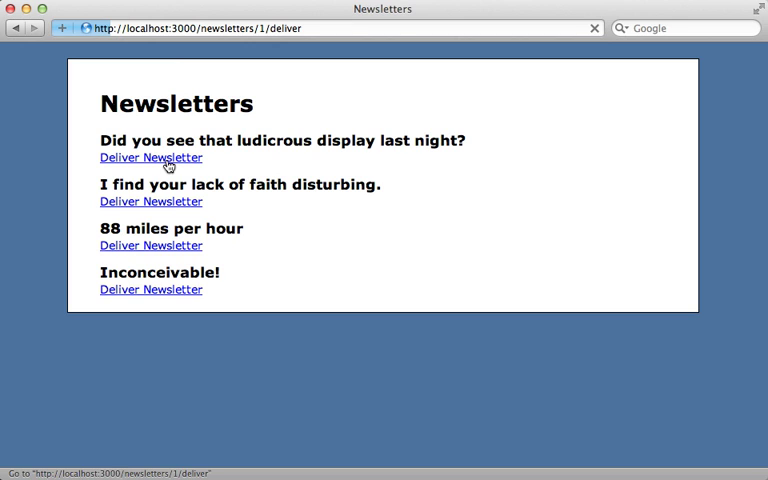
click(150, 157)
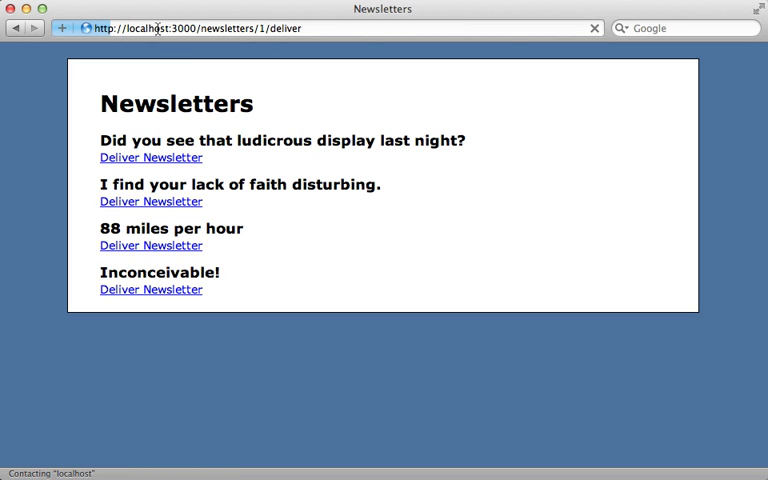
mouse_move(164, 66)
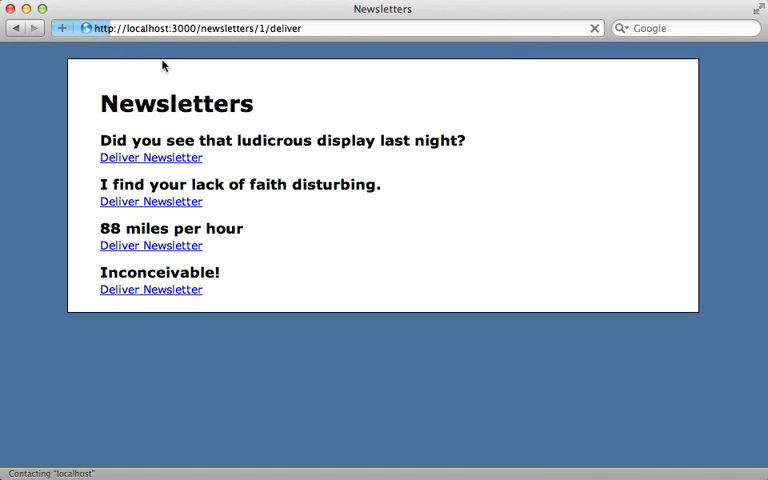
click(150, 157)
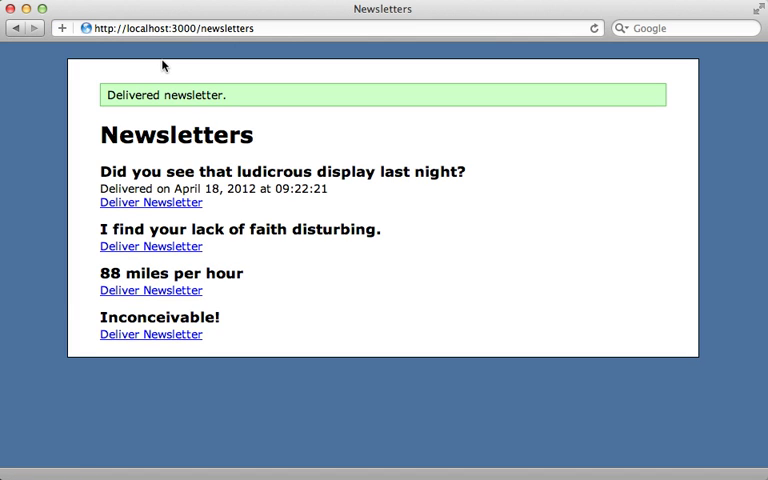
mouse_move(251, 120)
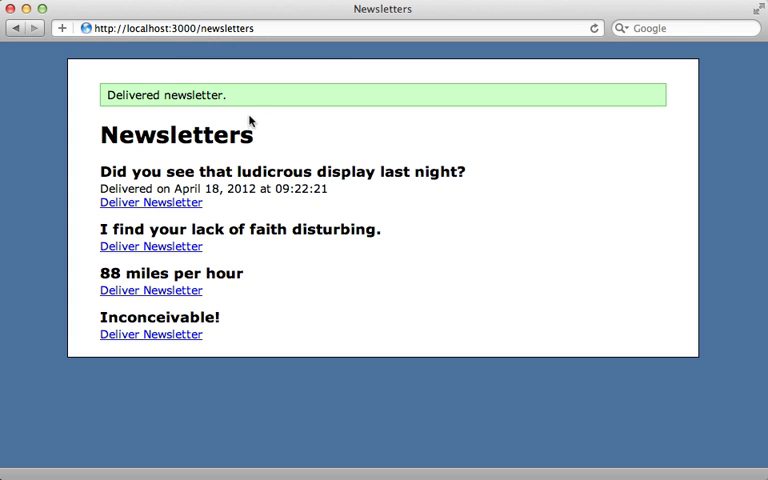
mouse_move(96, 200)
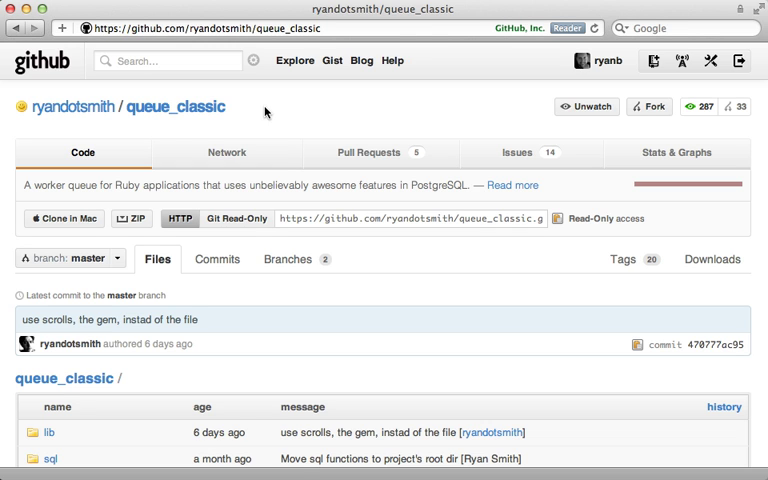
mouse_move(225, 124)
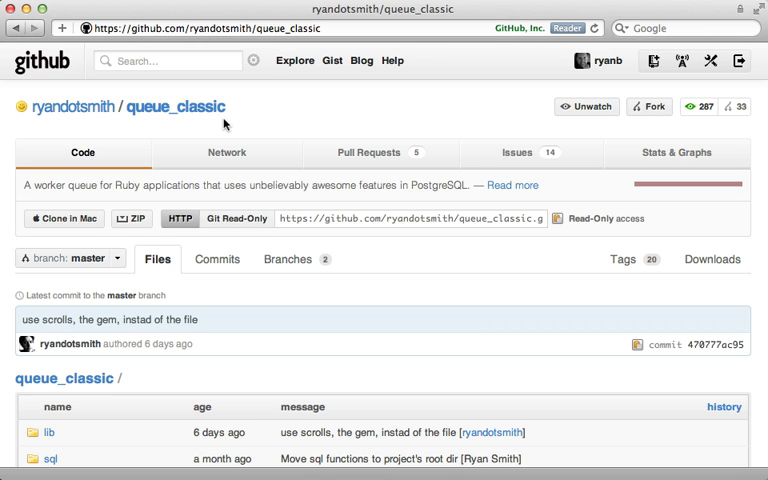
mouse_move(452, 200)
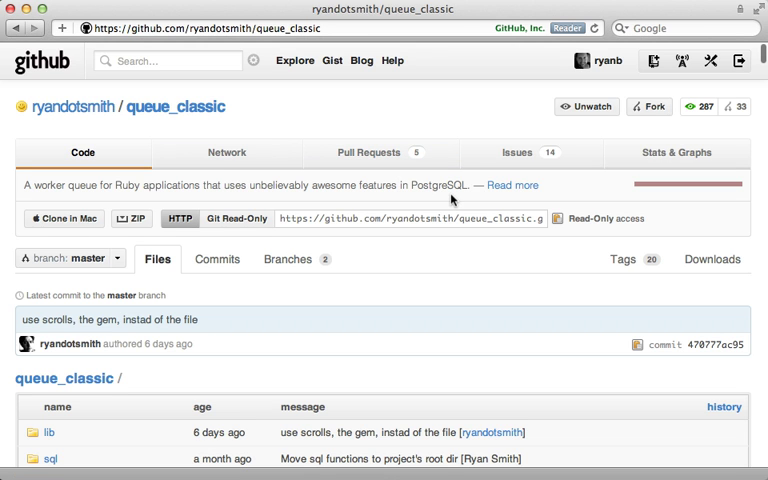
Step: Open the queue_classic readme, select version v2.0.0rc12, and scroll down to Setup
click(562, 28)
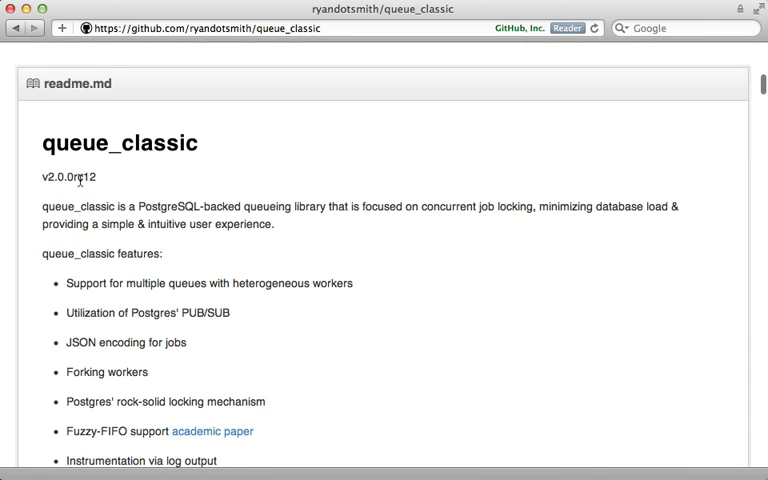
double_click(83, 175)
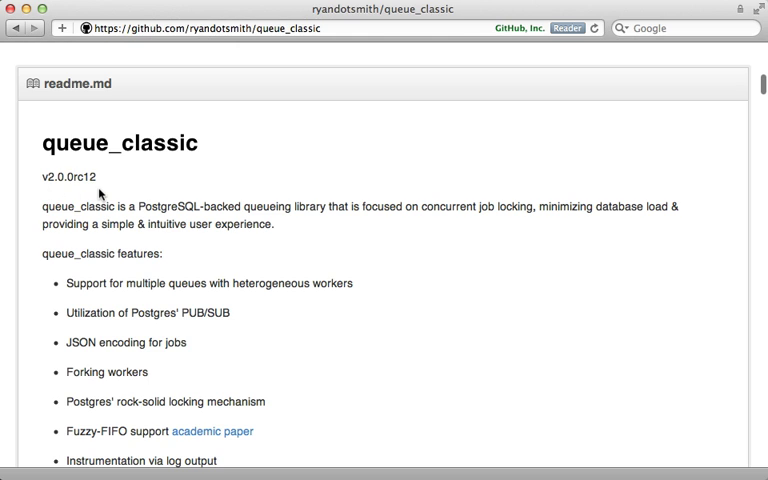
scroll(down, 3)
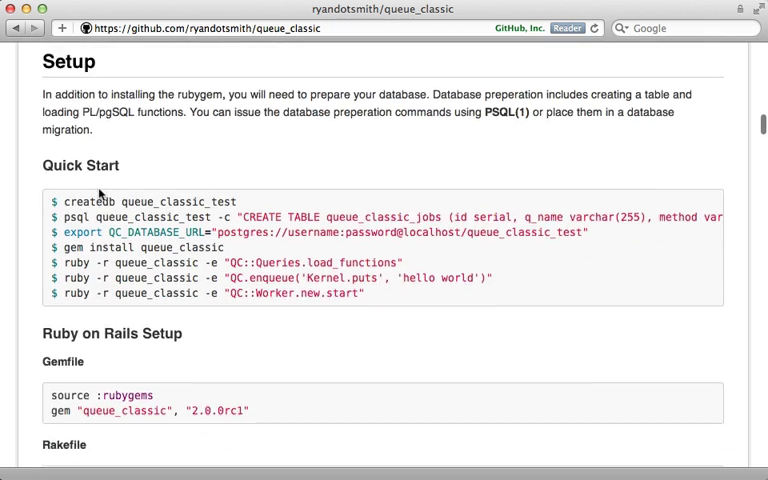
scroll(down, 3)
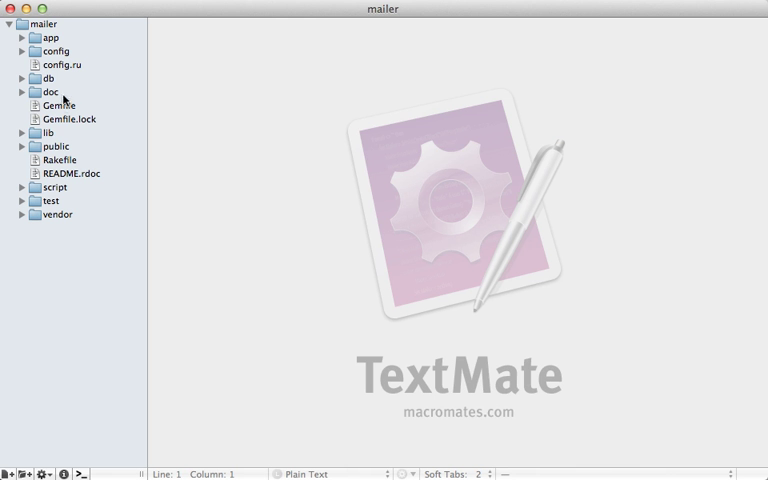
Step: Append gem 'queue_classic', '2.0.0rc12' to the bottom of the Gemfile
double_click(59, 105)
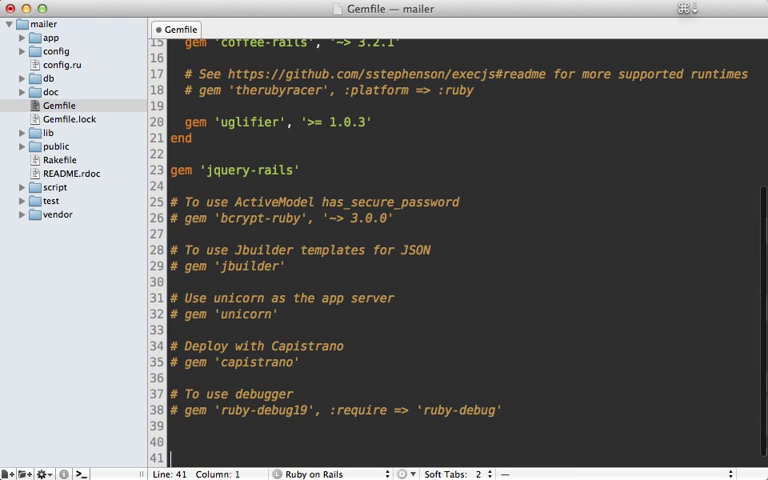
text(gem 'queue_c)
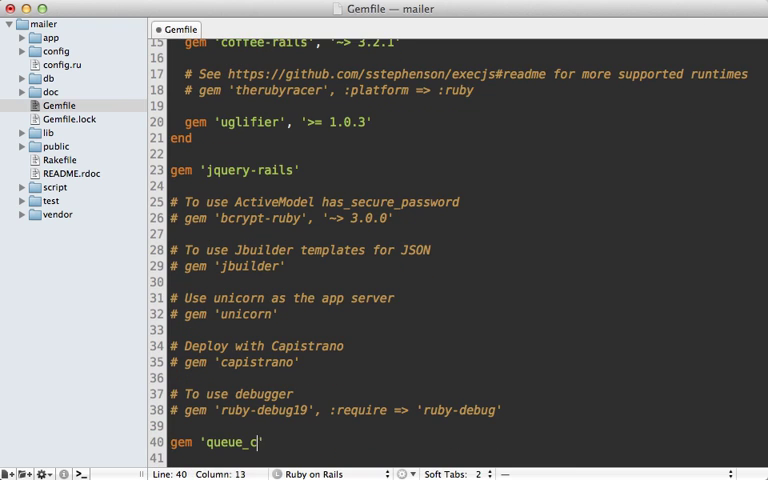
text(lassic',)
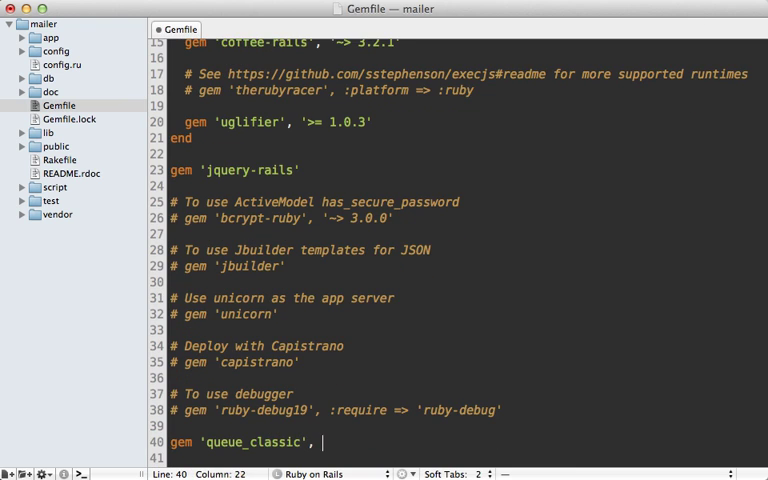
text('2.0.0')
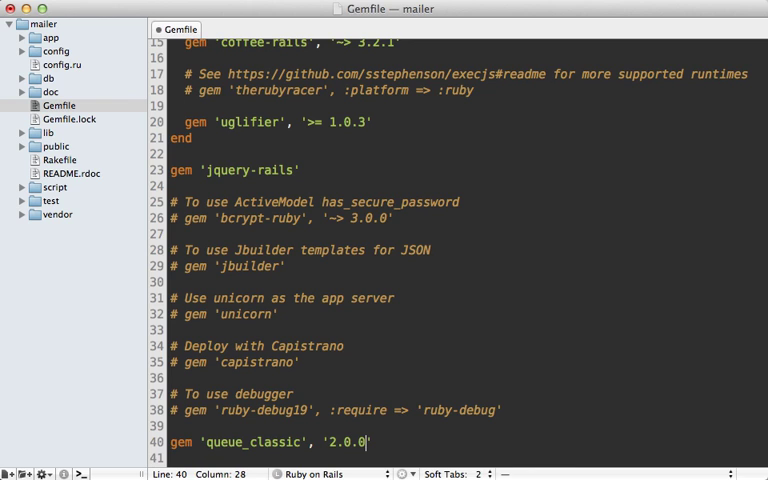
text(rc12)
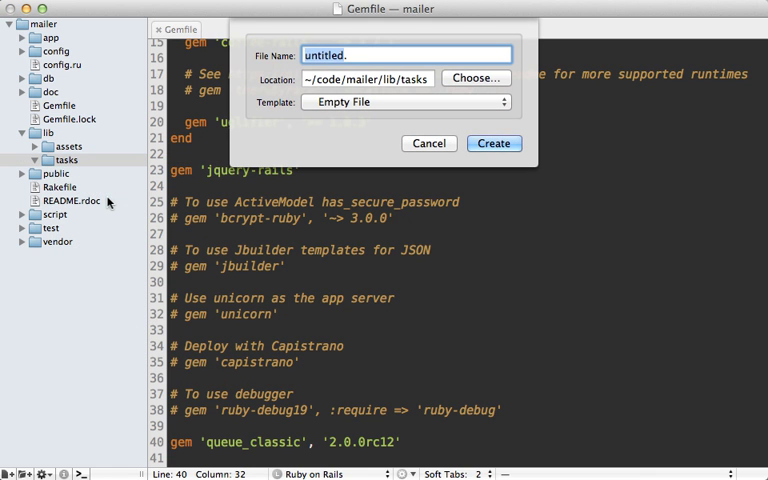
Step: Create queue_classic.rake in lib/tasks requiring queue_classic and queue_classic/tasks
text(queue_classic)
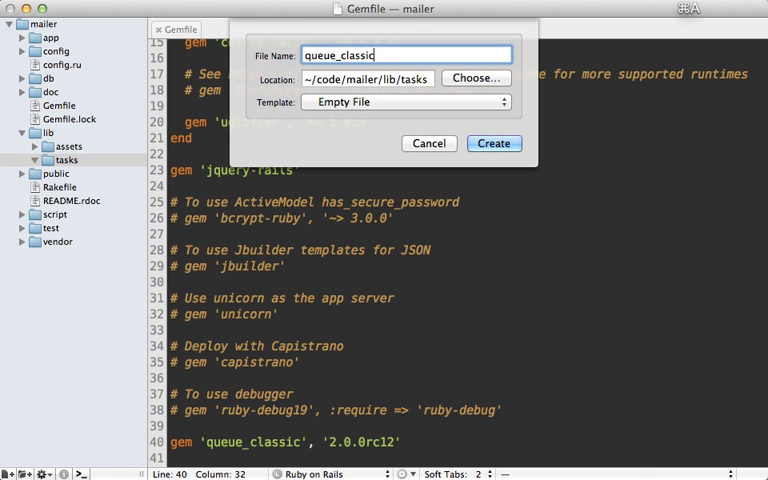
click(493, 143)
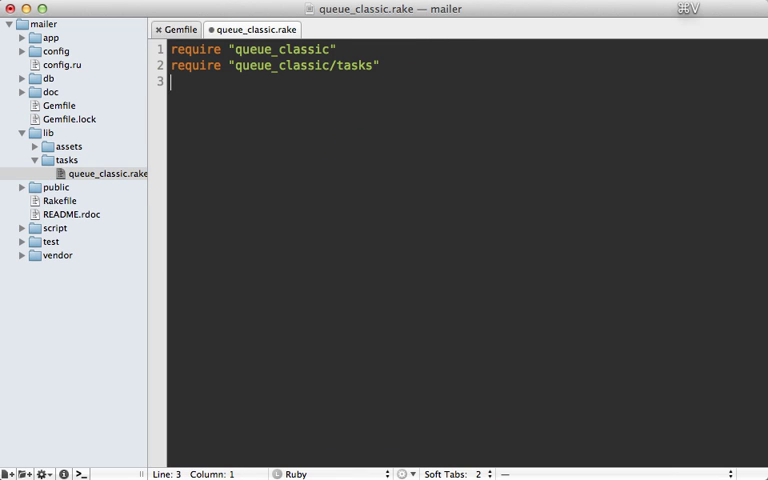
mouse_move(30, 59)
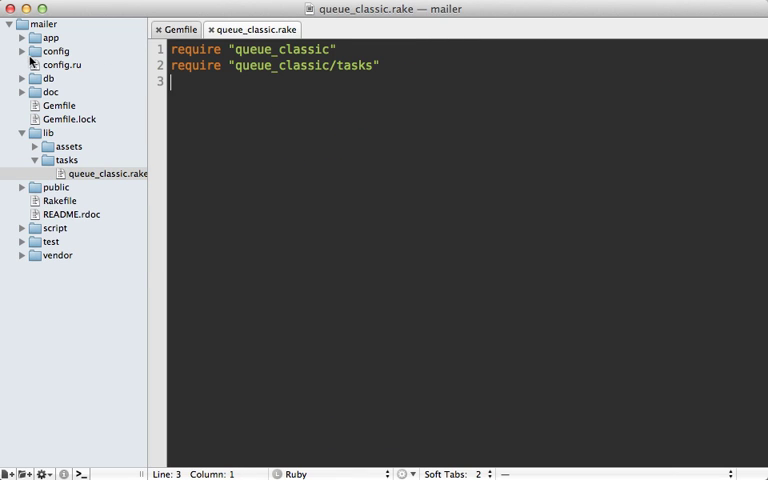
click(22, 51)
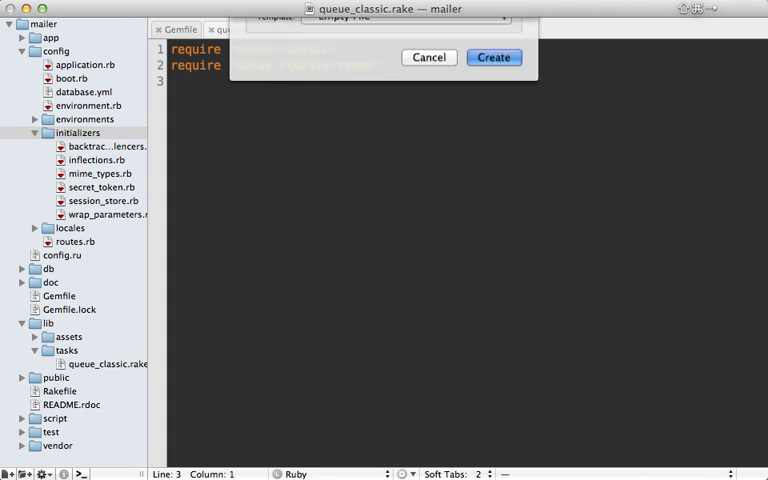
Step: Create config/initializers/queue_classic.rb setting ENV["DATABASE_URL"] to postgres://localhost/mailer_development
click(493, 57)
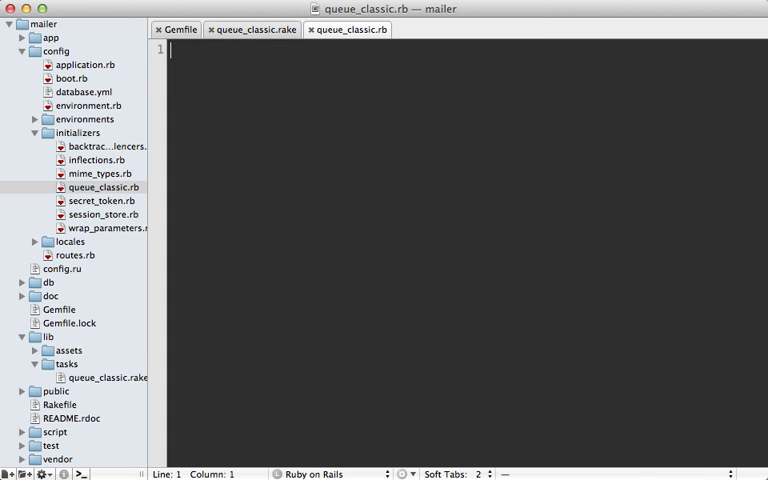
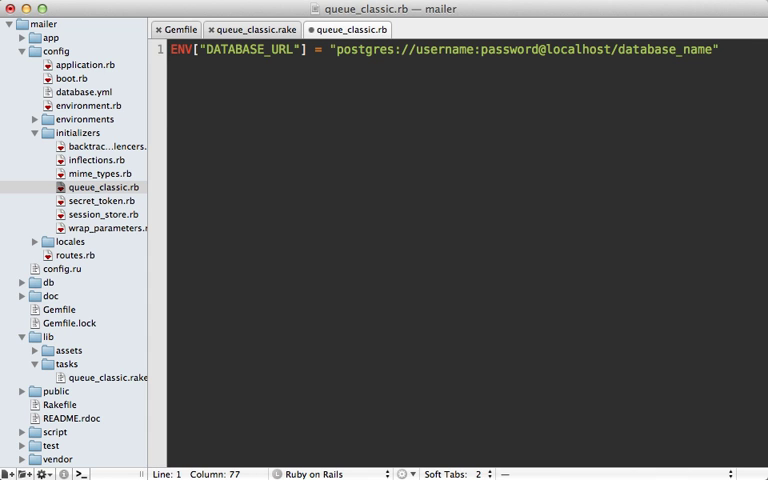
click(549, 49)
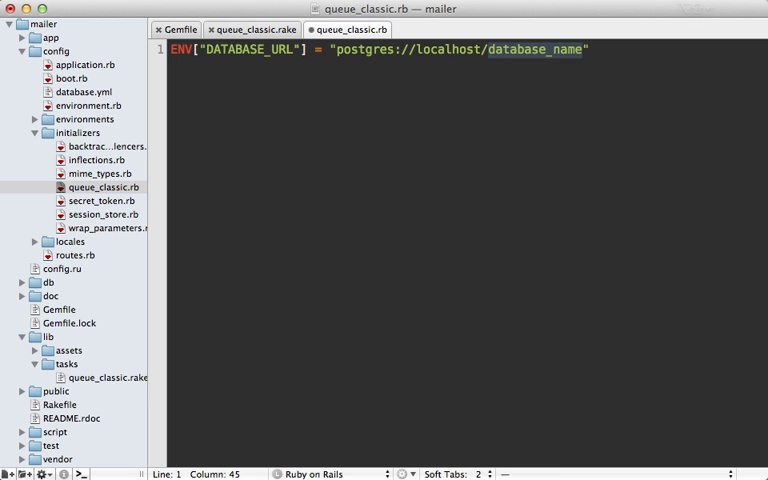
text(mailer)
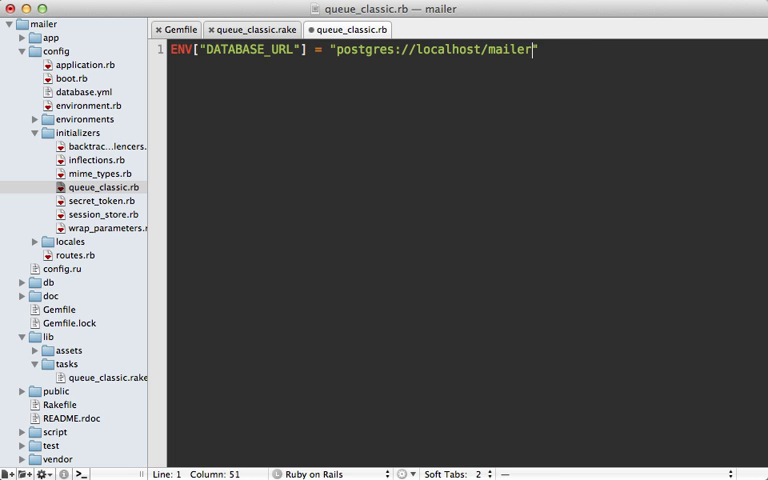
text(_development)
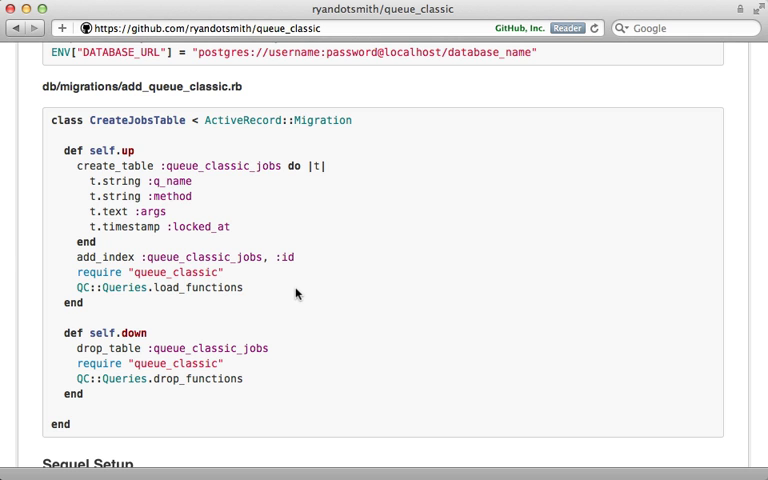
mouse_move(223, 133)
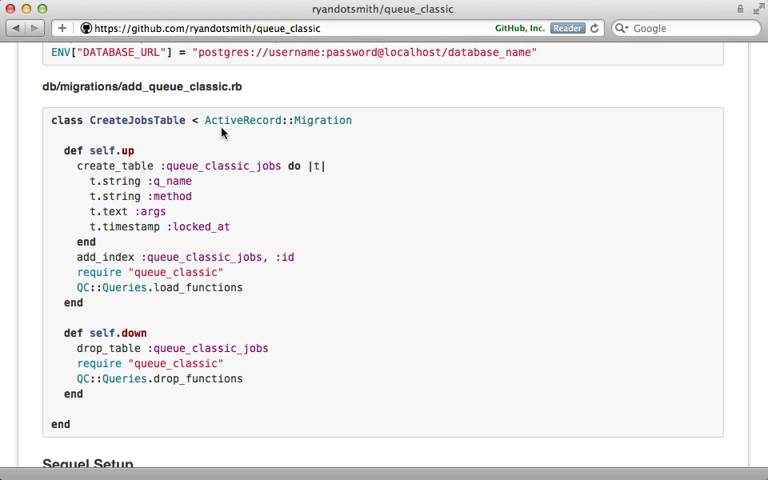
mouse_move(228, 414)
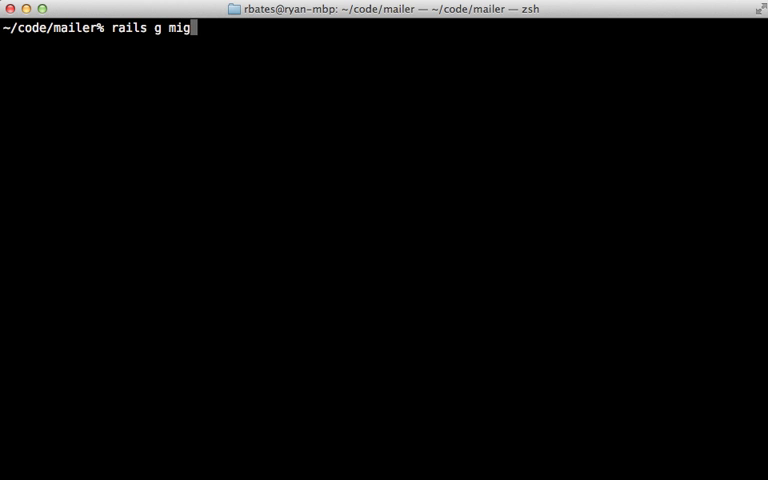
Step: Run rails g migration add_queue_classic, then start the worker with rake qc:work
text(ration add_que)
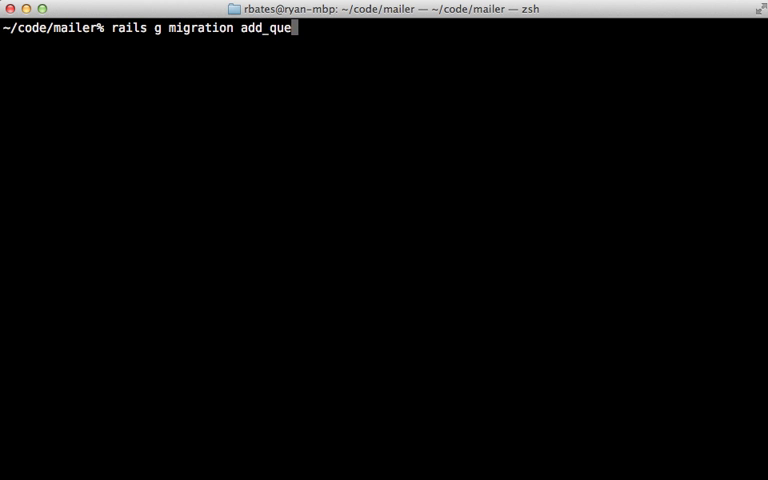
key(Return)
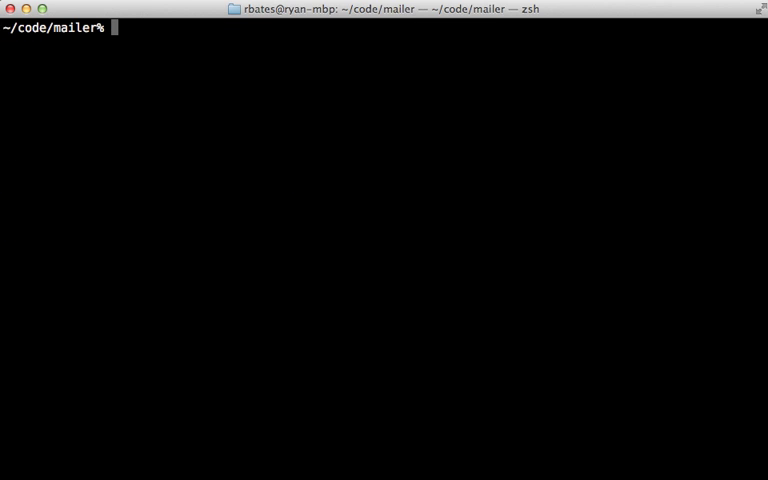
text(rake)
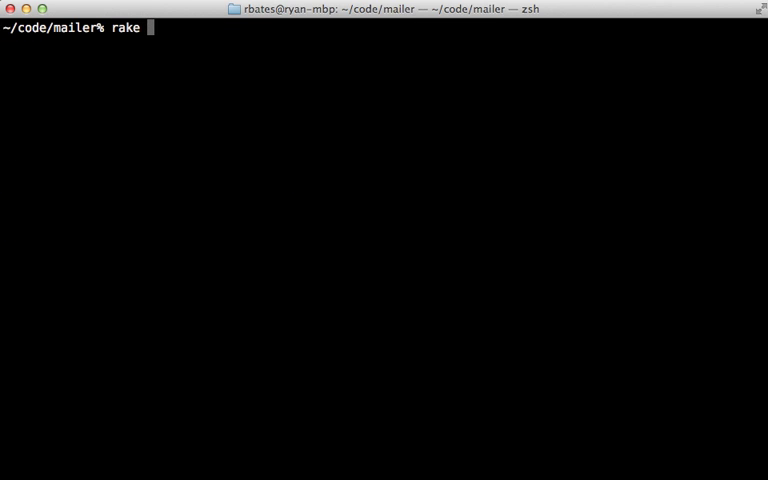
text(qc:work)
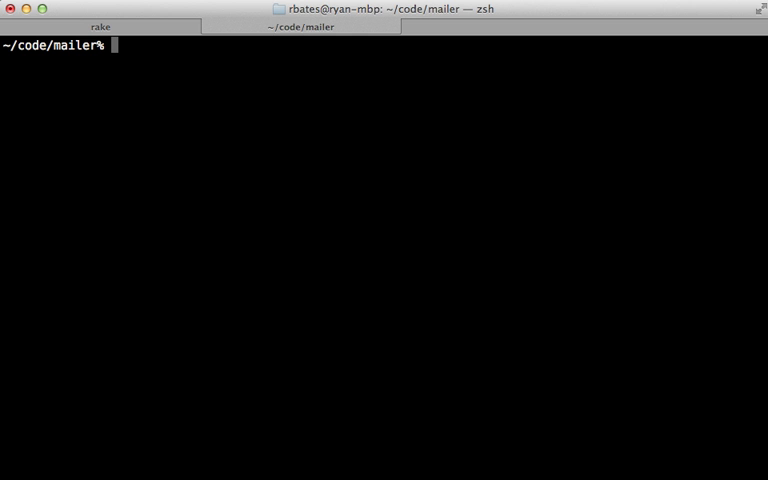
Step: Launch rails c and run QC.enqueue "puts", "hello world"
text(rails c)
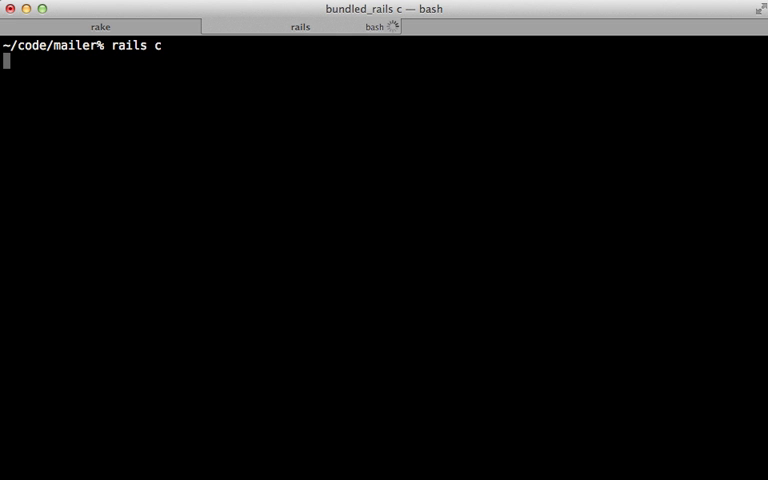
key(Return)
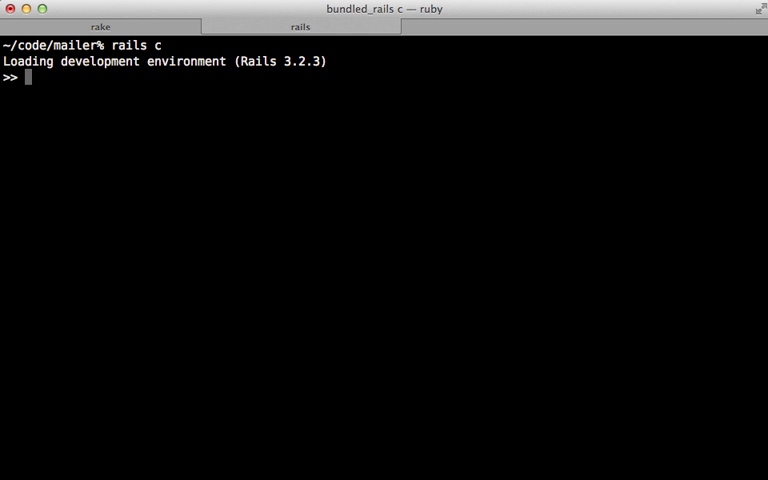
text(QC.en)
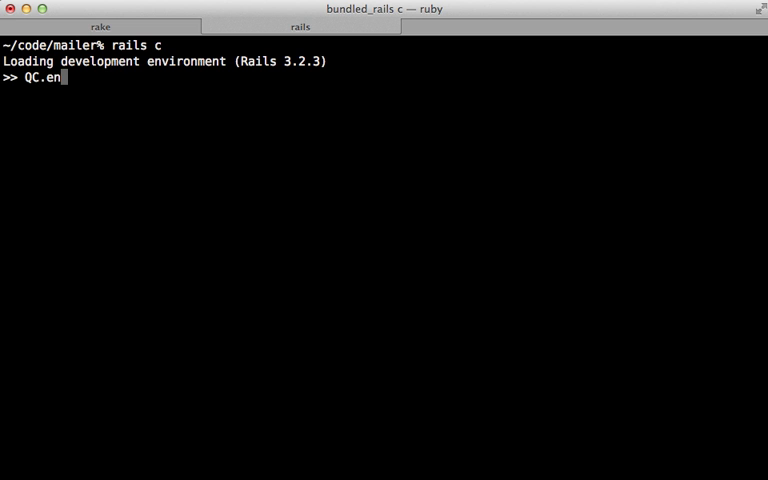
text(queue)
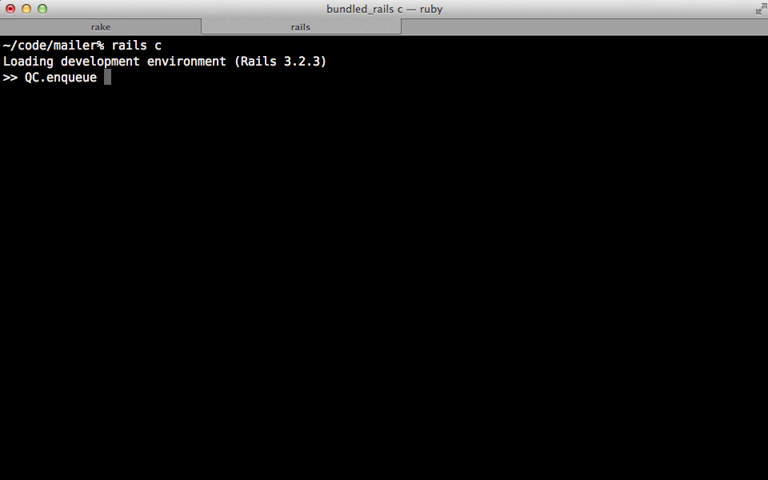
text("p)
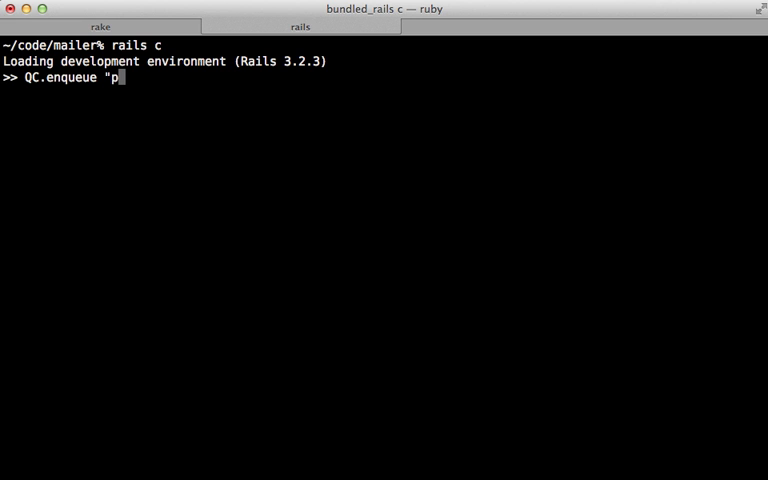
text(uts",)
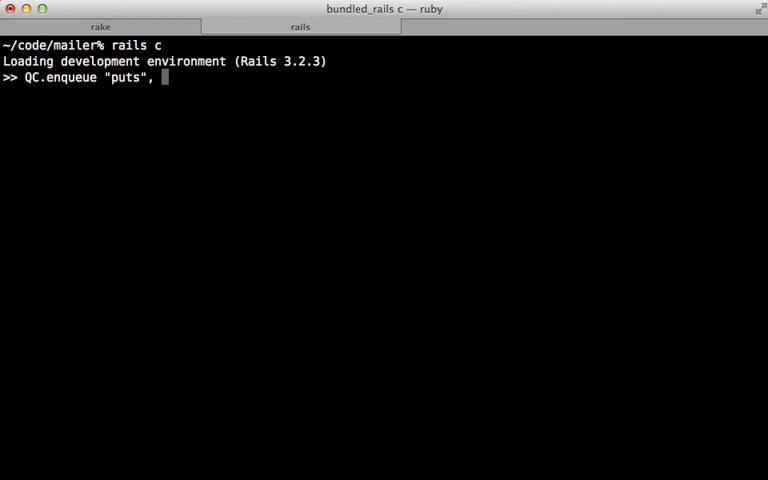
text("hello world)
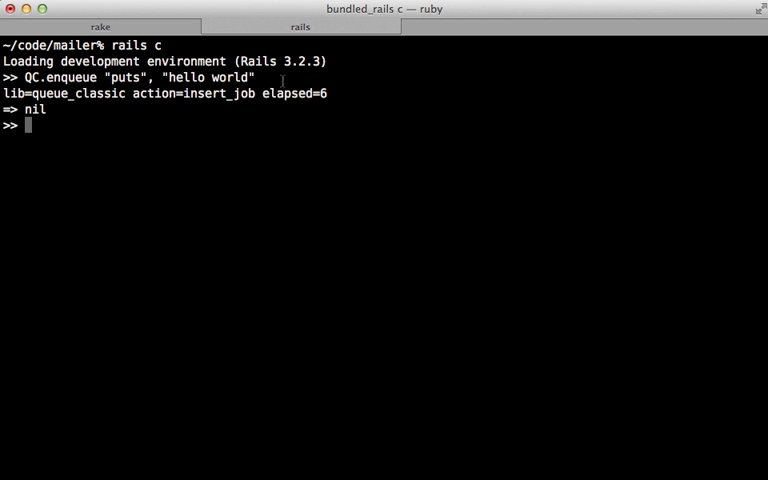
text(QC.enqueue "puts", "hello world")
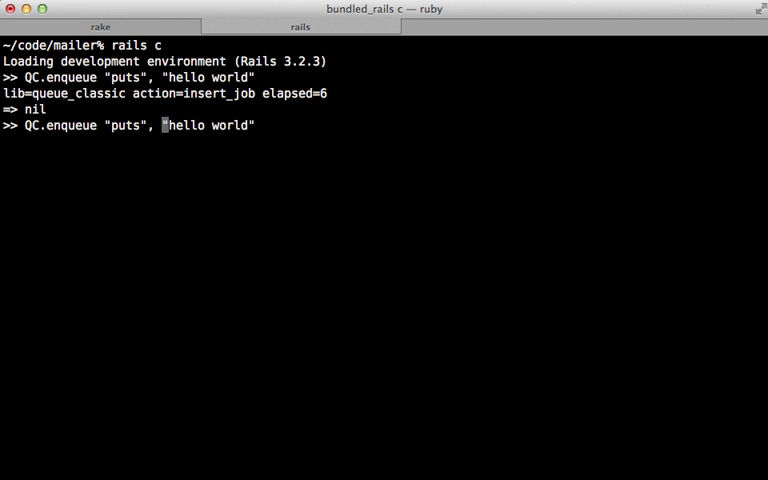
Step: Enqueue QC.enqueue "puts", msg: "hello world" so the worker prints the msg hash
text(i)
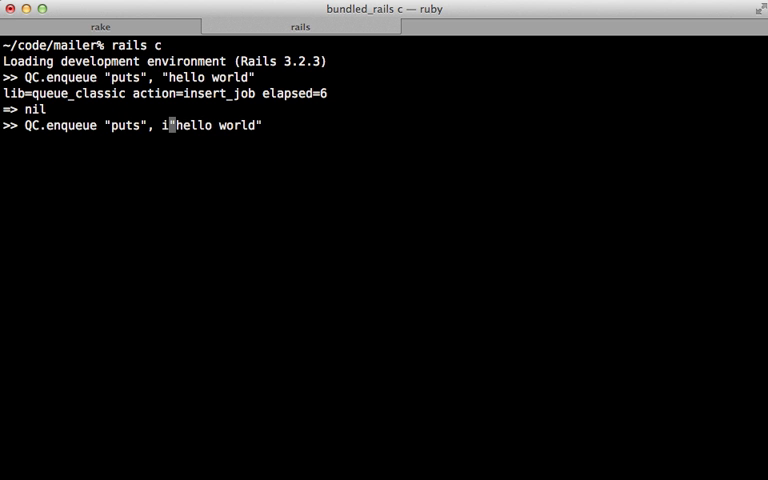
text(msg:)
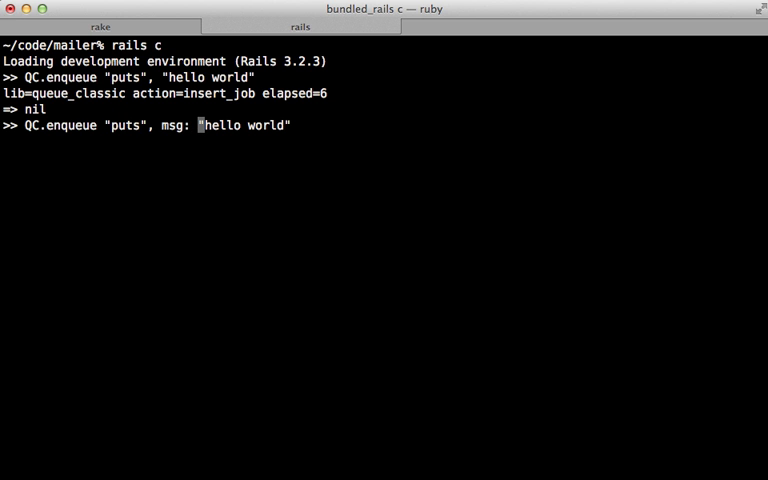
key(Return)
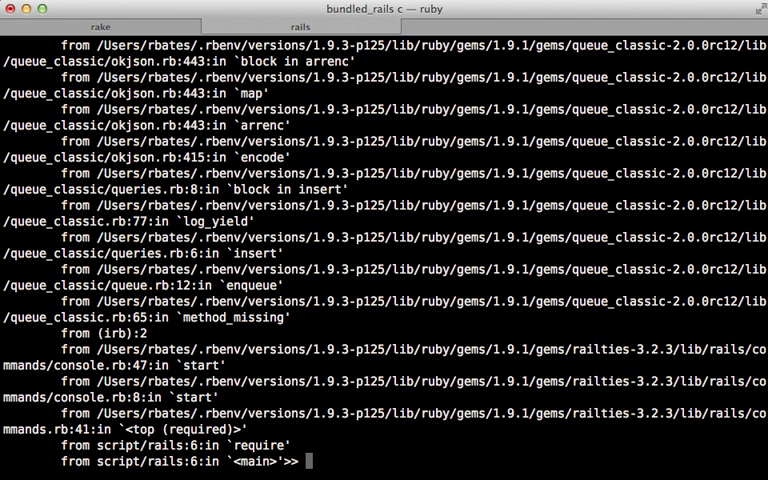
text(QC.enqueue "puts", msg: "hello world")
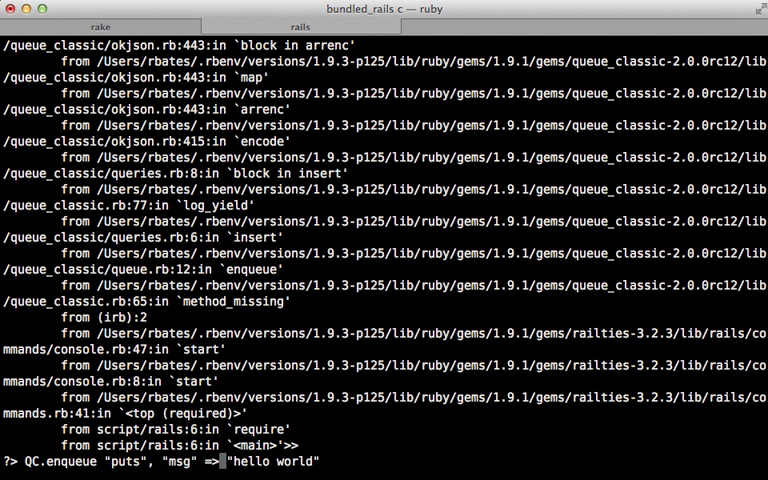
key(Return)
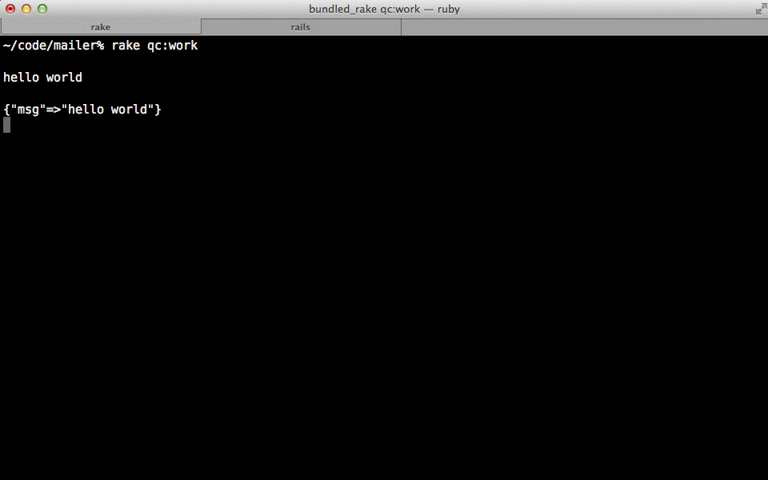
click(300, 27)
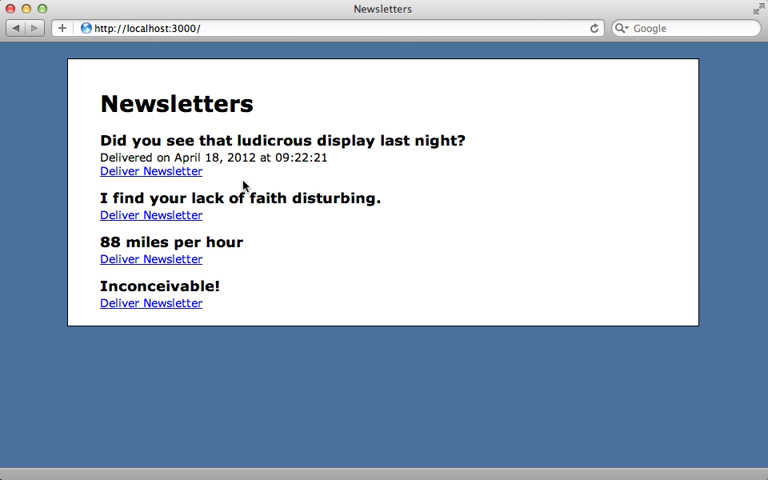
mouse_move(127, 229)
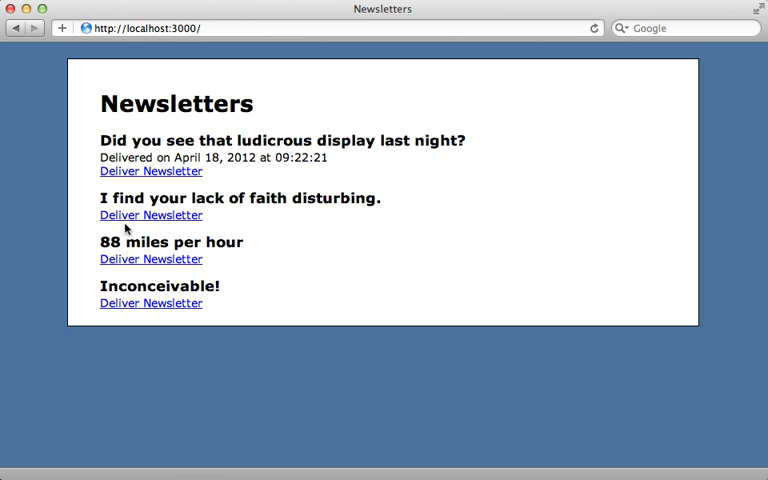
mouse_move(211, 221)
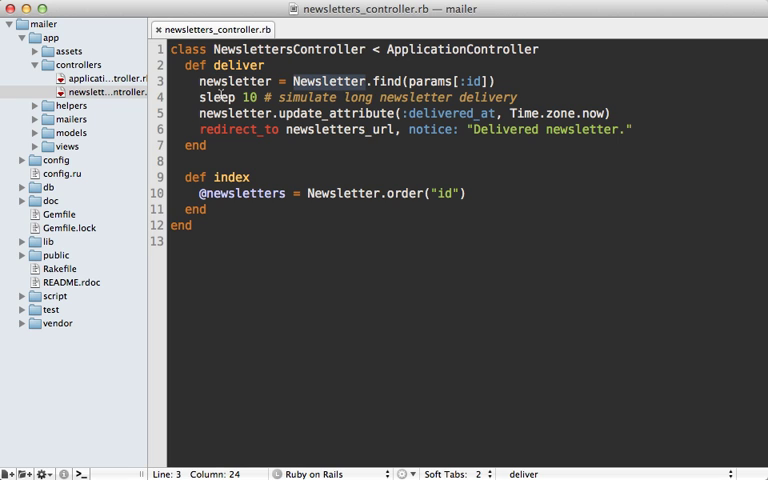
Step: Replace lines 3–5 of the controller's deliver action with Newsletter.deliver(params[:id])
click(248, 97)
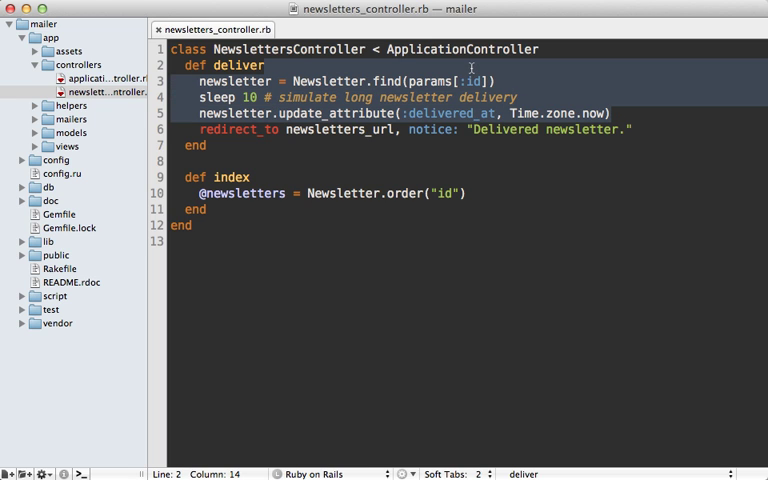
click(505, 81)
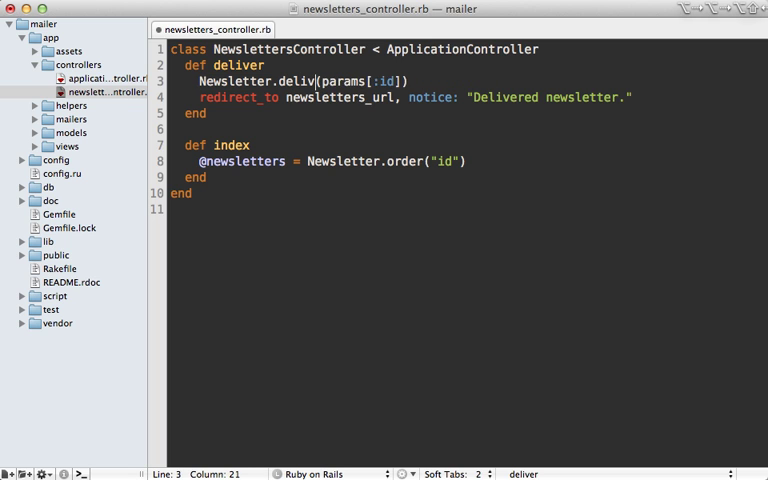
text(er)
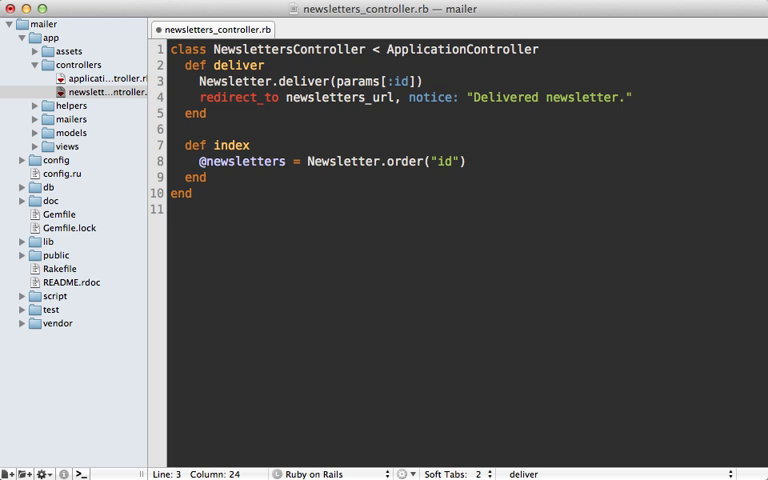
click(314, 29)
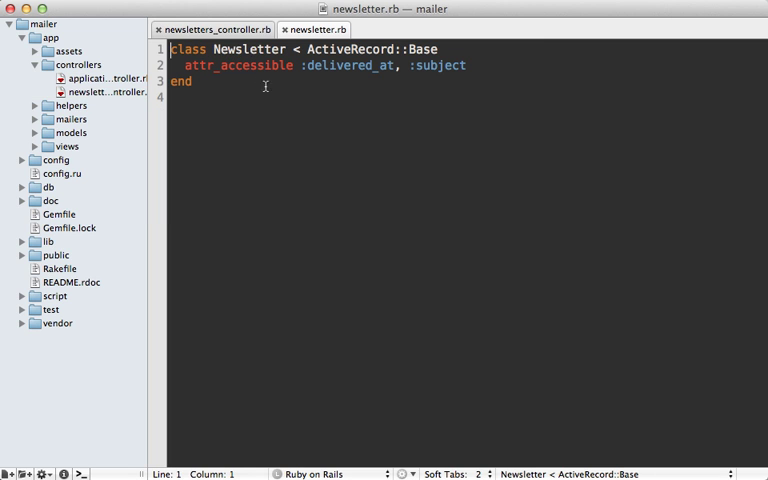
Step: Add self.deliver(id) to Newsletter; controller uses QC.enqueue "Newsletter.deliver" with 'Delivering newsletter' notice; save
text(def self.deliver(id)
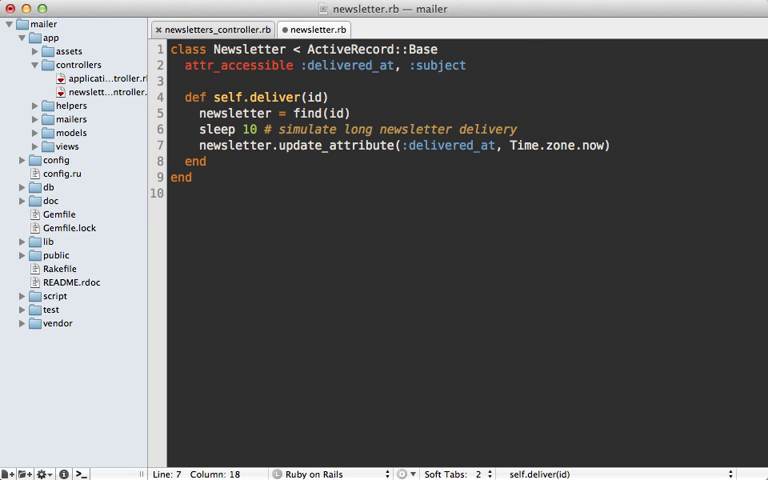
click(210, 30)
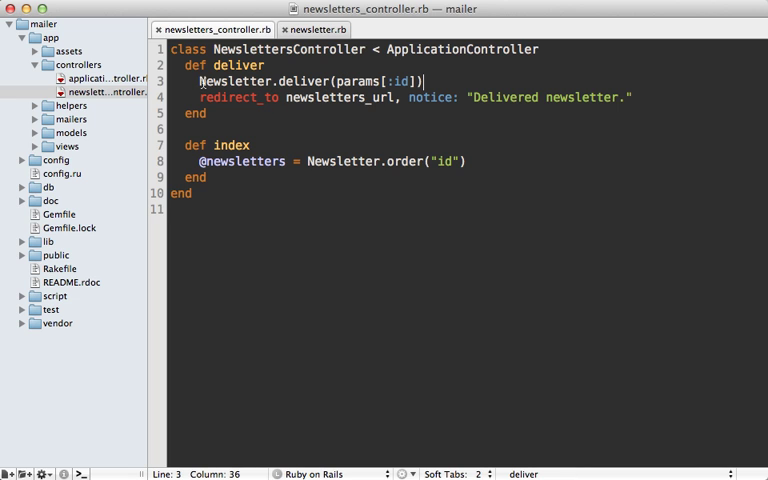
text(QC.enqueue ")
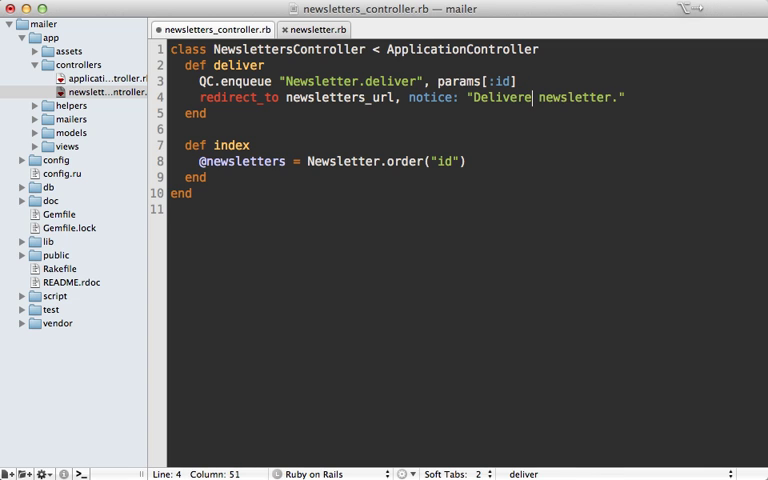
text(ing)
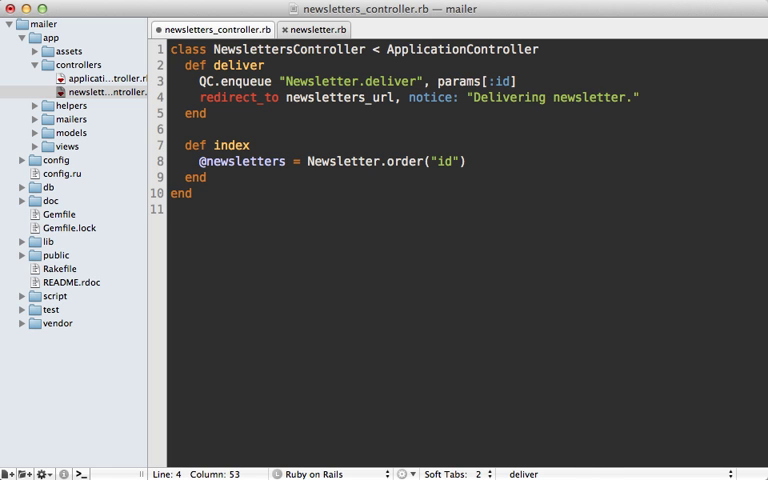
key(cmd+s)
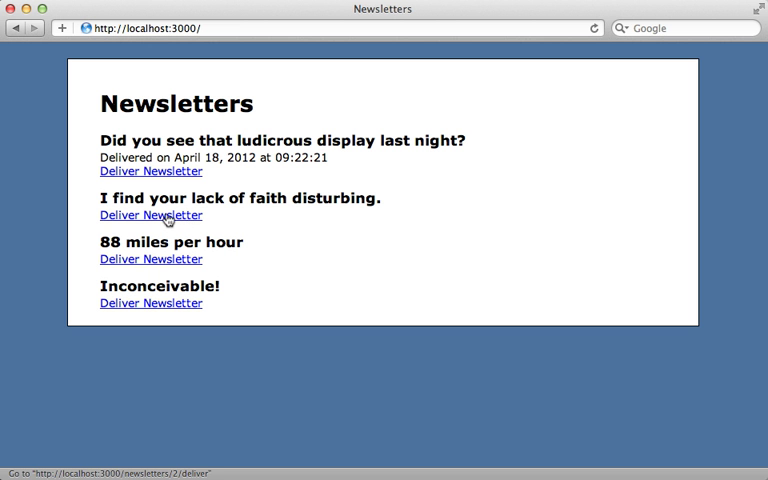
Step: Deliver the 'I find your lack of faith disturbing' newsletter
click(150, 215)
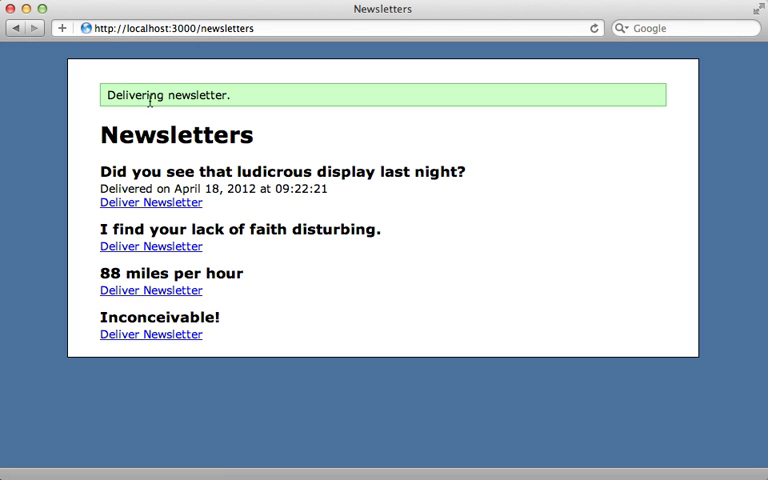
mouse_move(268, 234)
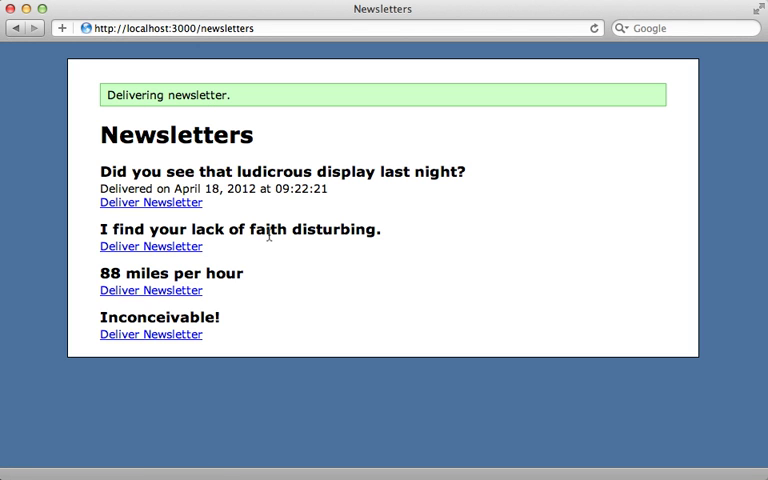
mouse_move(299, 250)
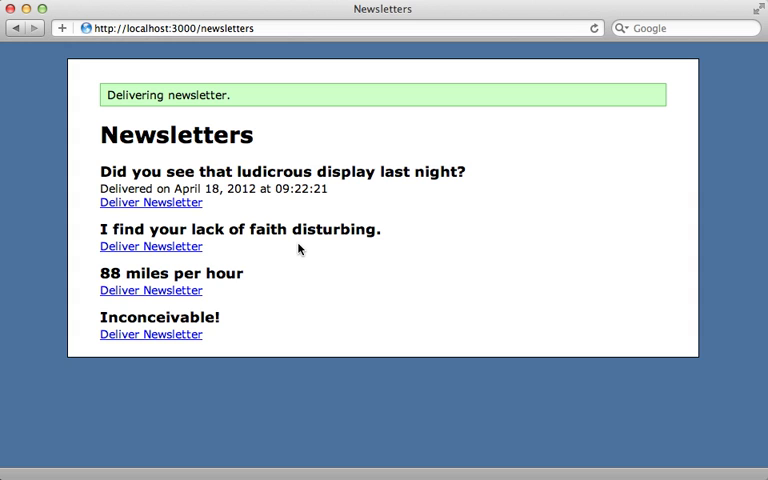
mouse_move(570, 101)
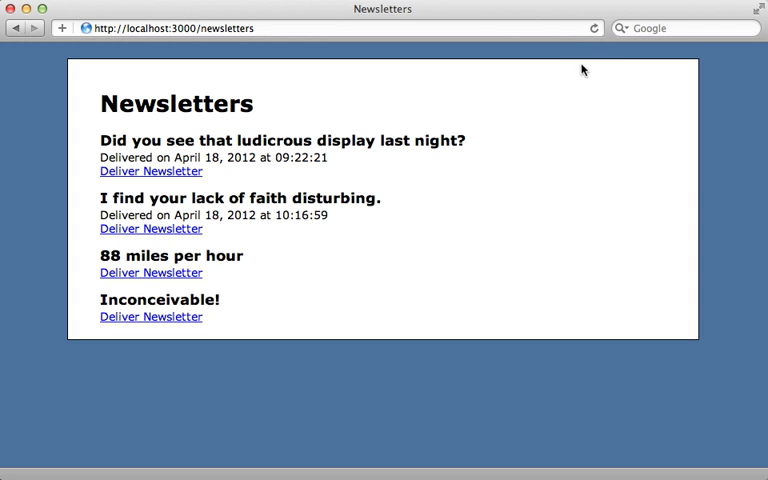
mouse_move(323, 219)
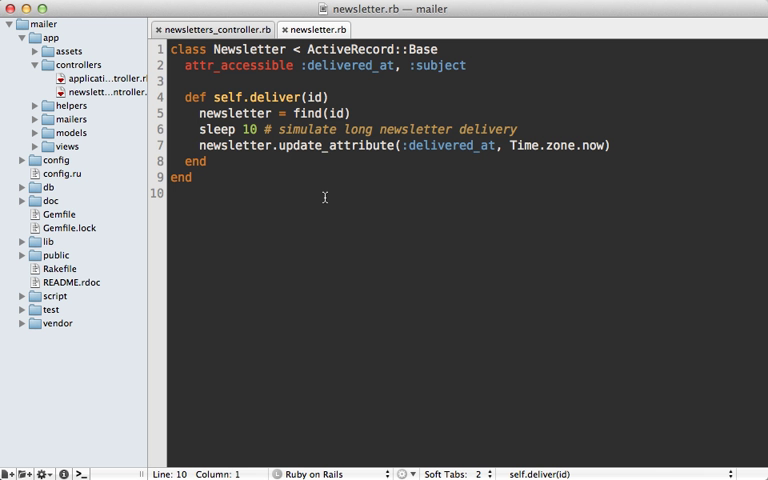
Step: Add raise "Oops" after the find line in Newsletter.deliver, then deliver '88 miles per hour'
click(357, 112)
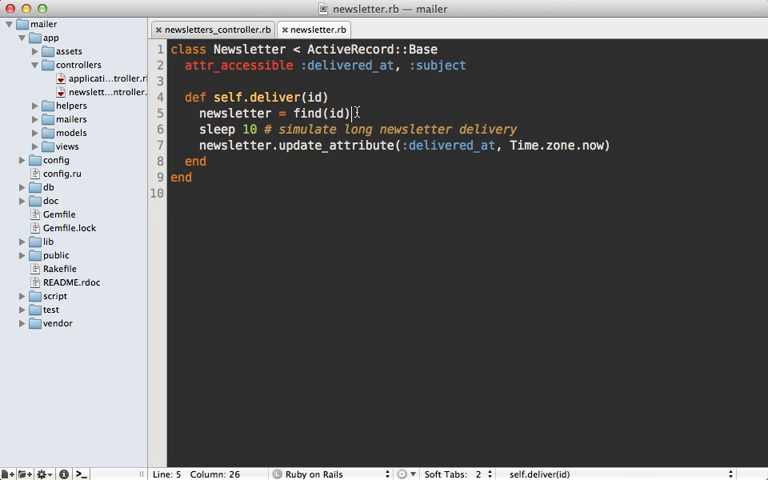
text(raise "Oo")
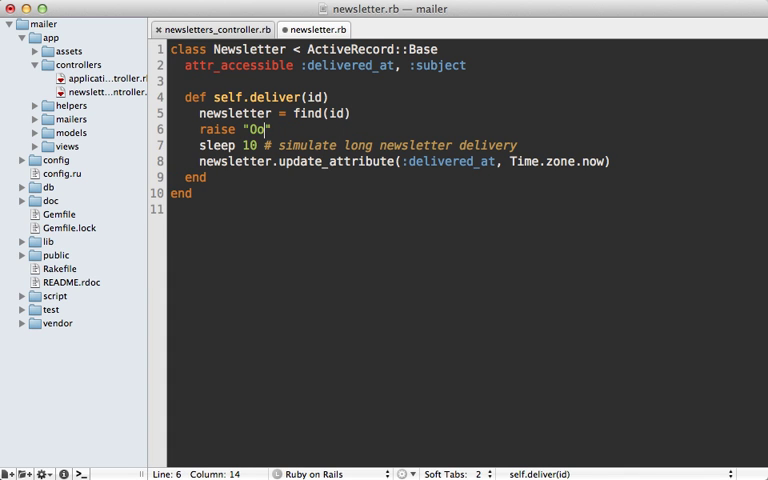
text(ps)
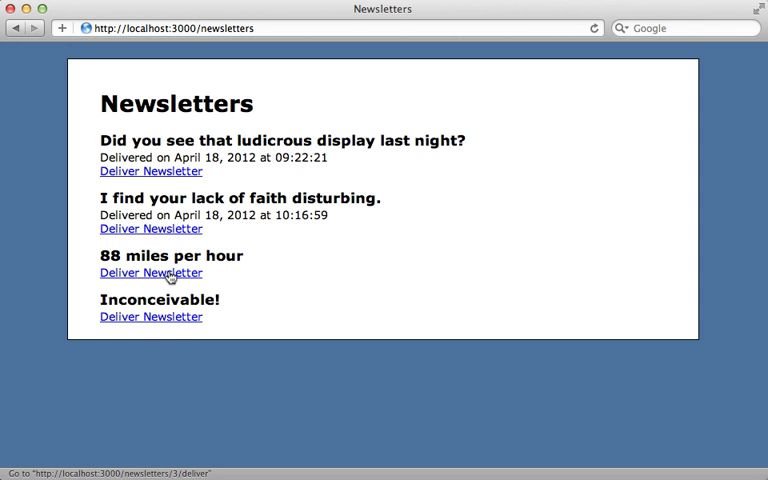
click(150, 272)
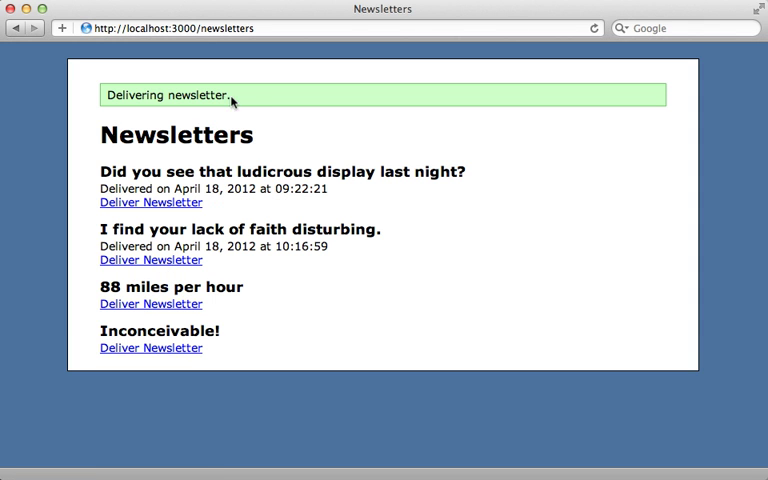
mouse_move(249, 115)
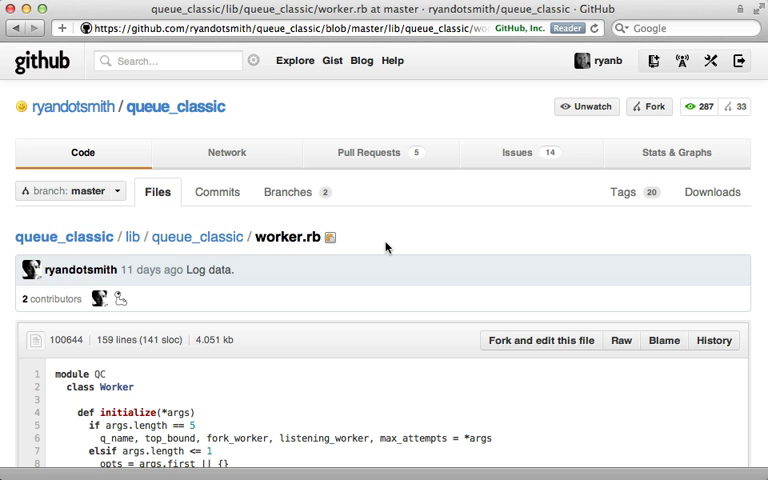
mouse_move(343, 250)
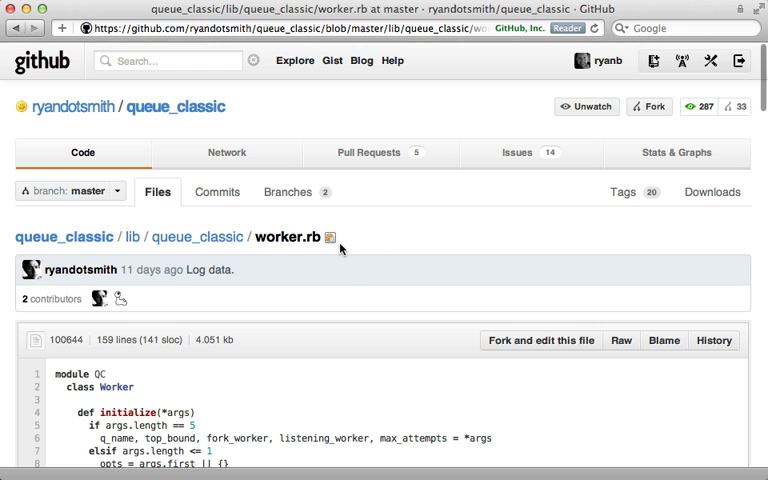
Step: Scroll through queue_classic's worker.rb down to handle_failure
scroll(down, 3)
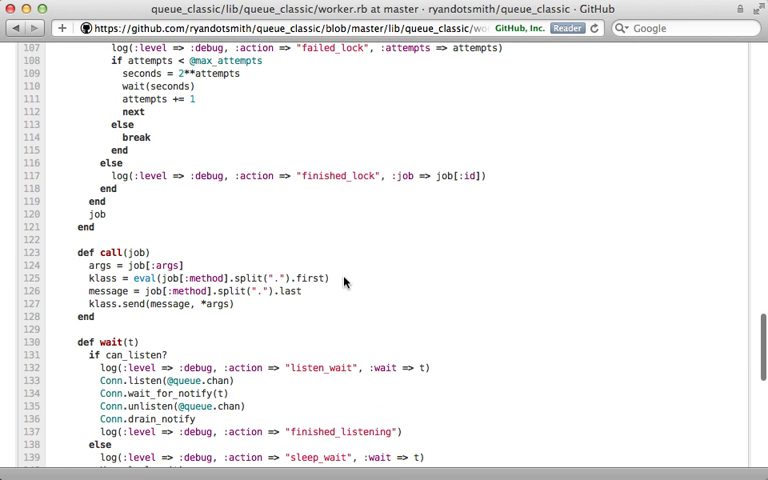
scroll(down, 3)
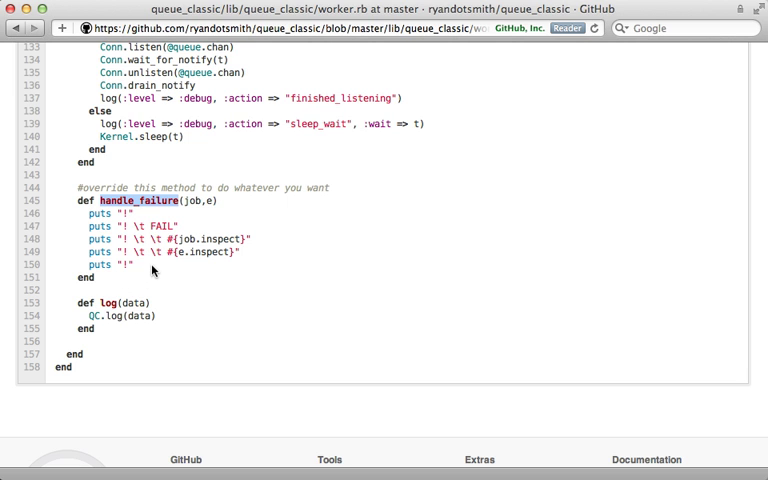
mouse_move(170, 218)
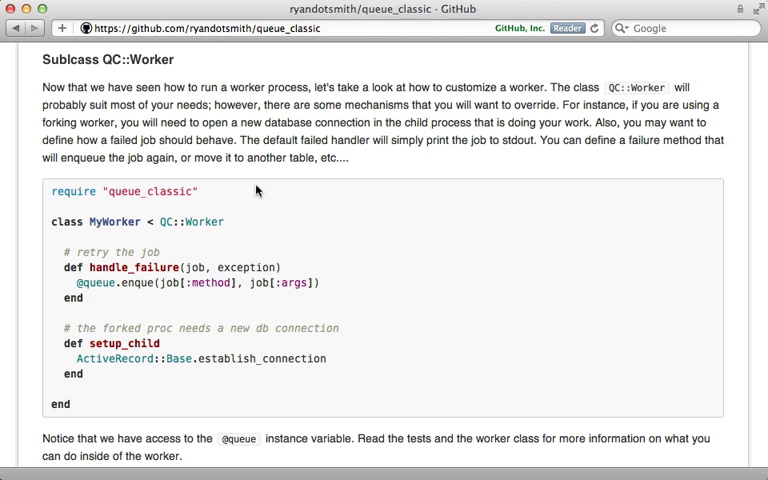
mouse_move(170, 321)
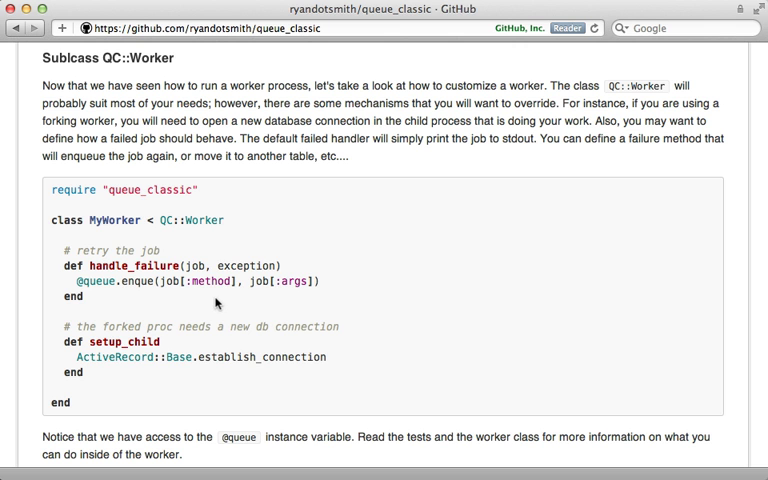
scroll(down, 3)
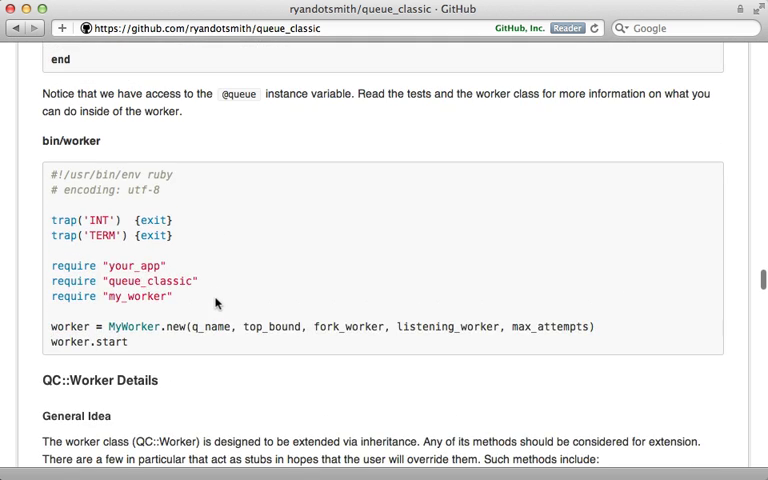
Step: Read the README's Subclass QC::Worker, LISTEN/NOTIFY and Failure sections
double_click(84, 140)
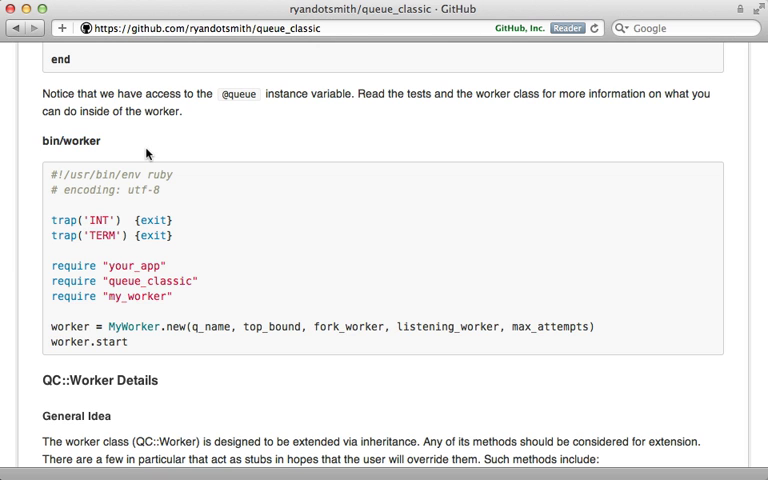
mouse_move(129, 327)
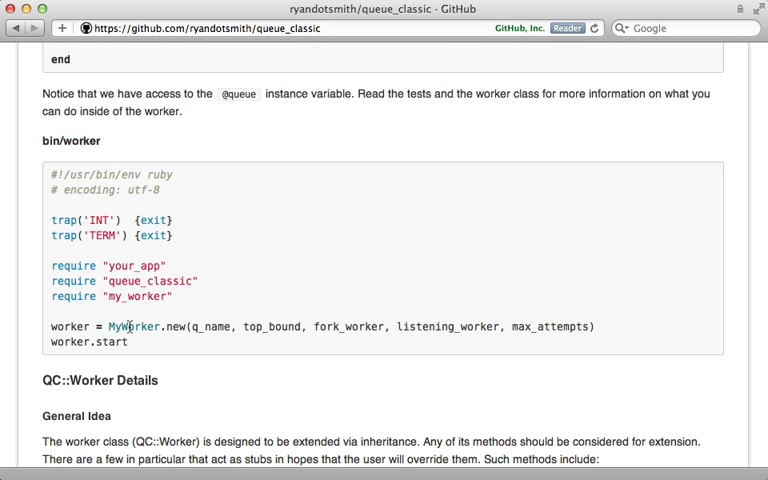
mouse_move(131, 326)
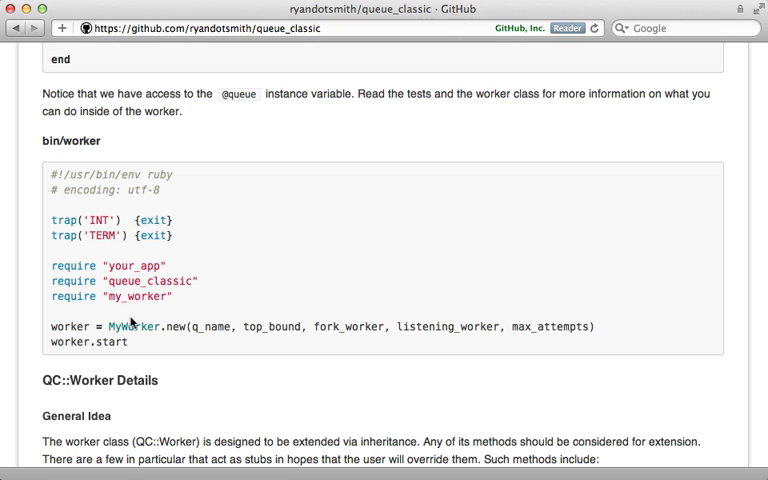
mouse_move(160, 315)
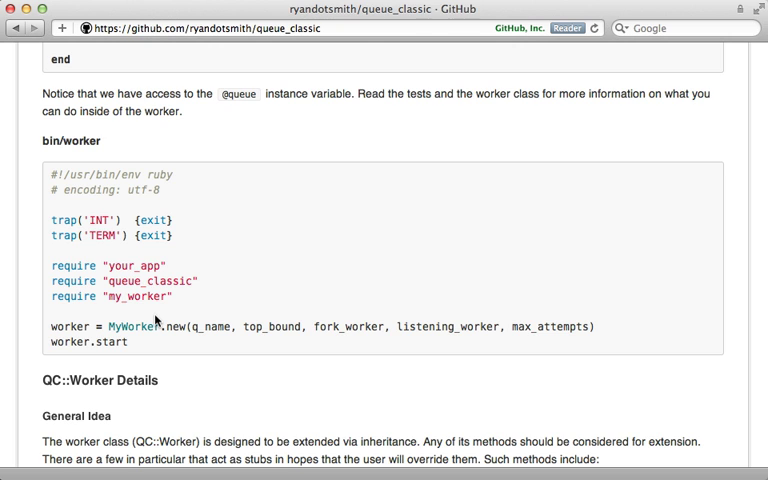
scroll(down, 3)
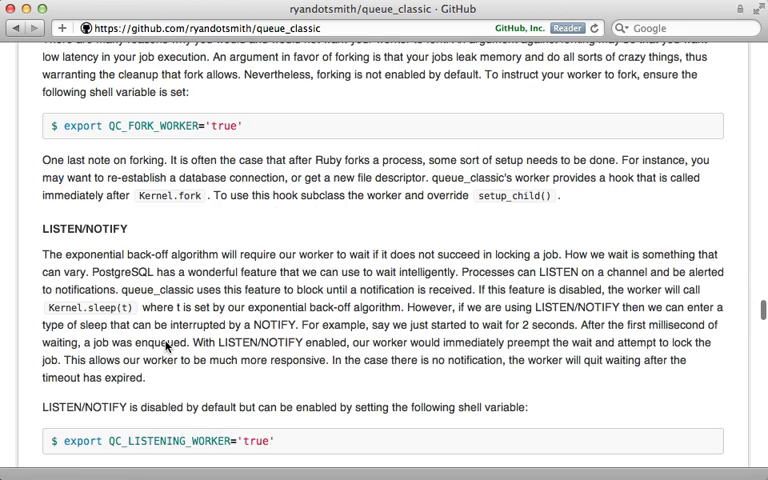
scroll(down, 3)
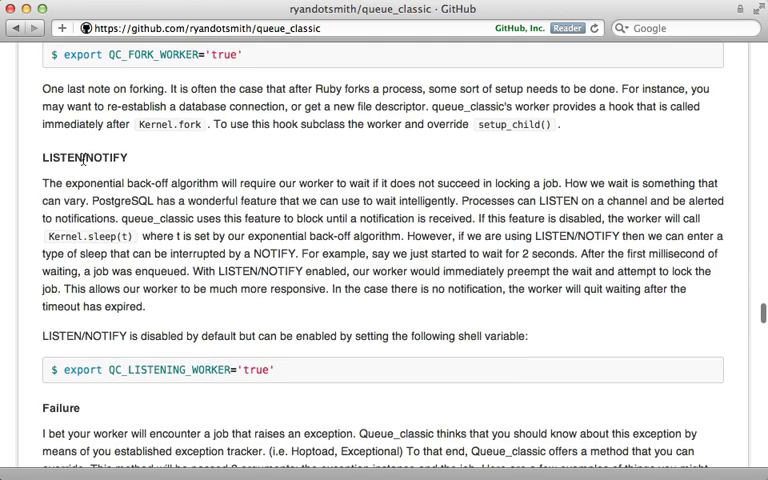
mouse_move(129, 174)
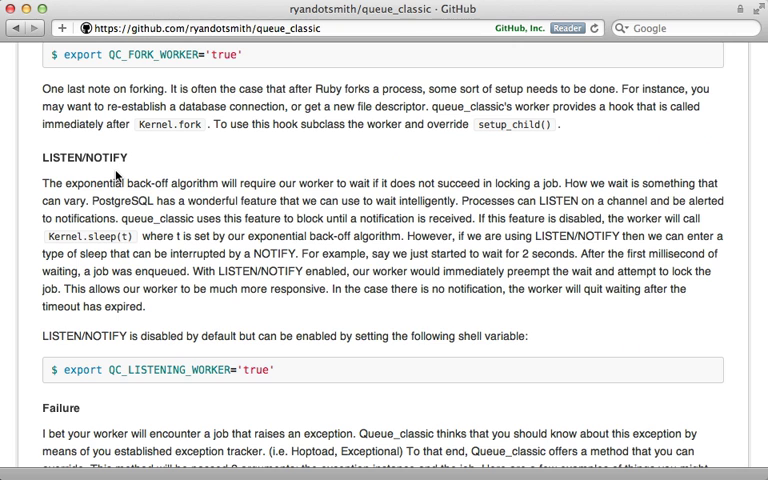
mouse_move(181, 240)
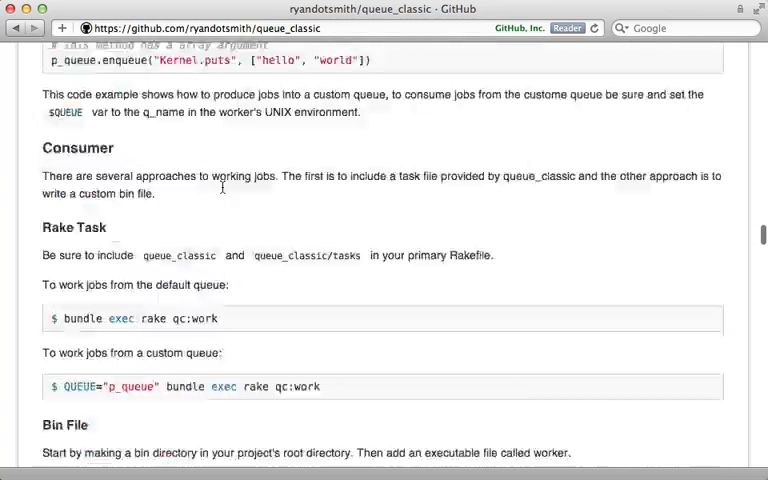
scroll(up, 3)
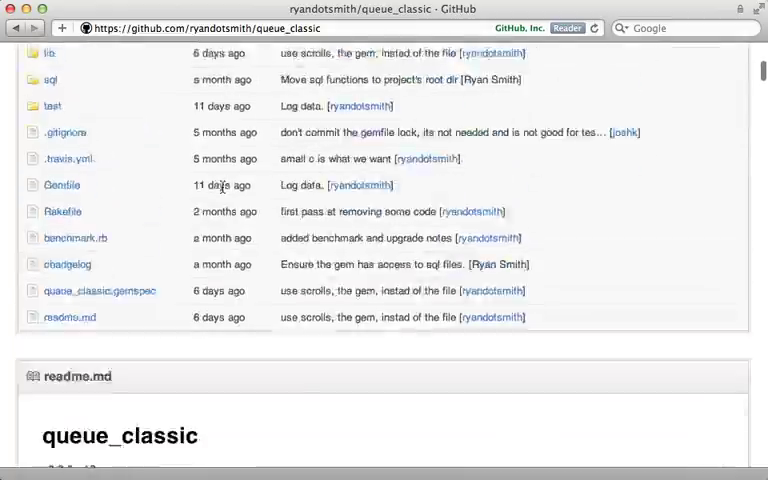
scroll(up, 3)
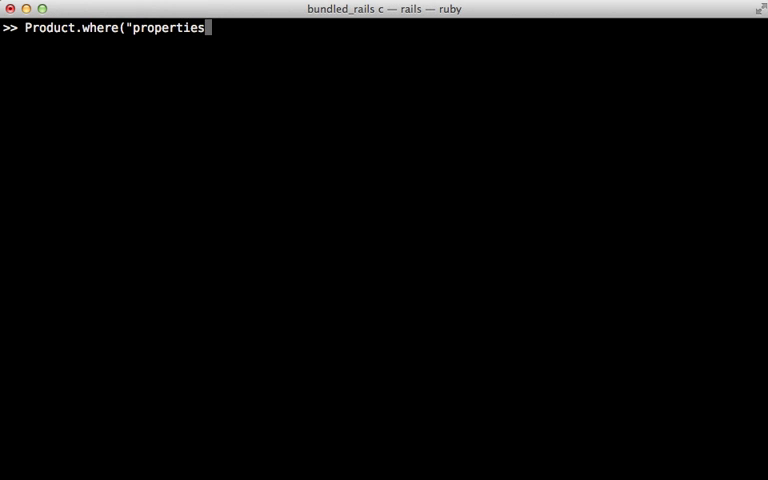
Step: Show railscasts.com/pro, scrolled to the $9 per month Subscribe to RailsCasts Pro offer
text(-> ')
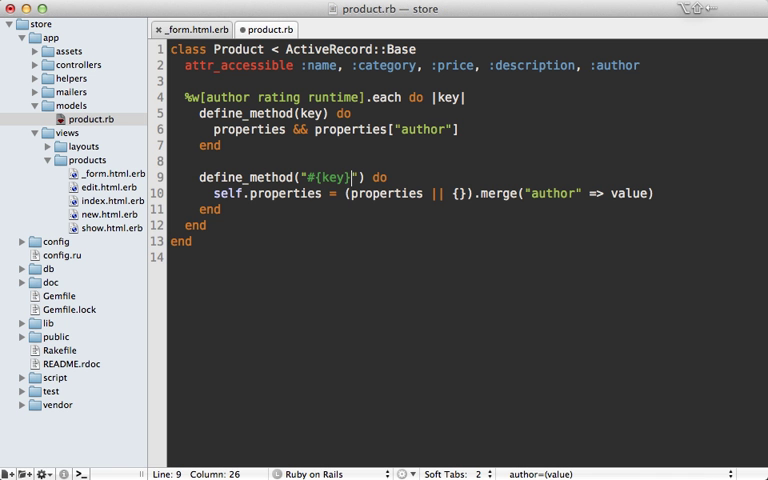
text(=") do |va)
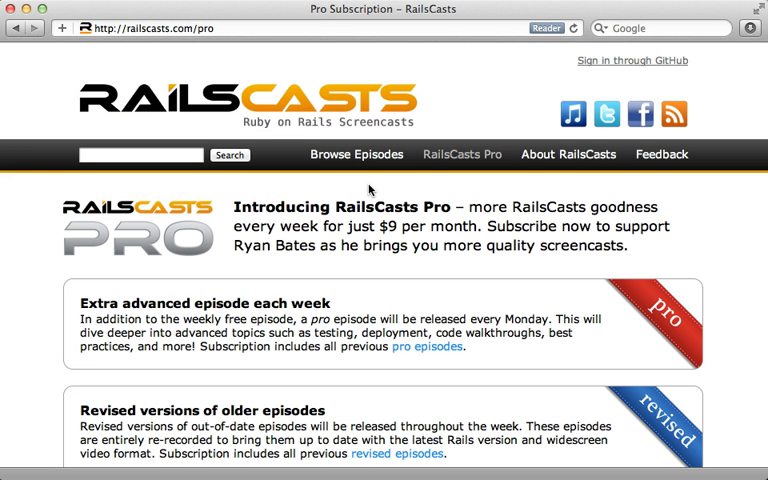
mouse_move(235, 50)
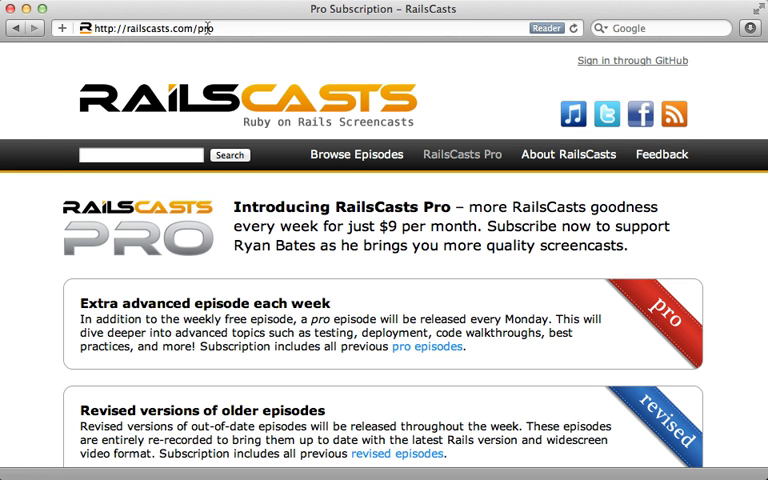
mouse_move(316, 222)
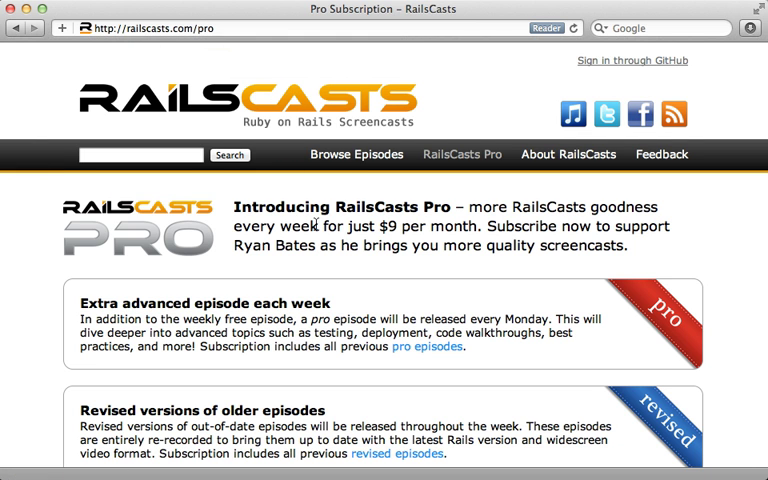
scroll(down, 3)
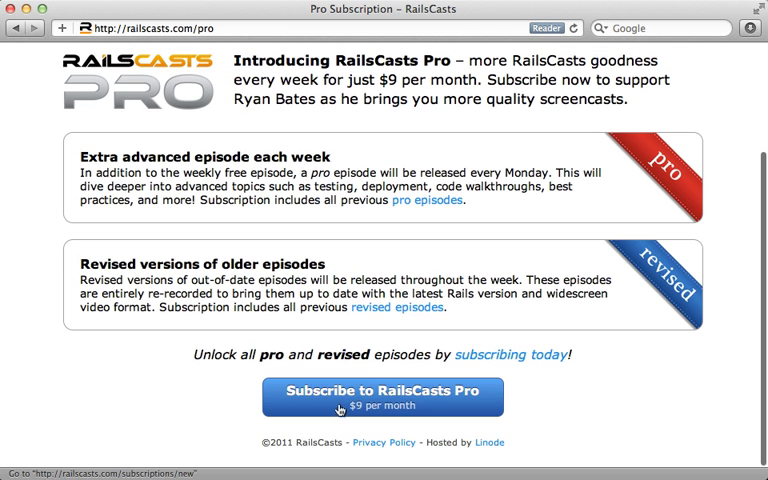